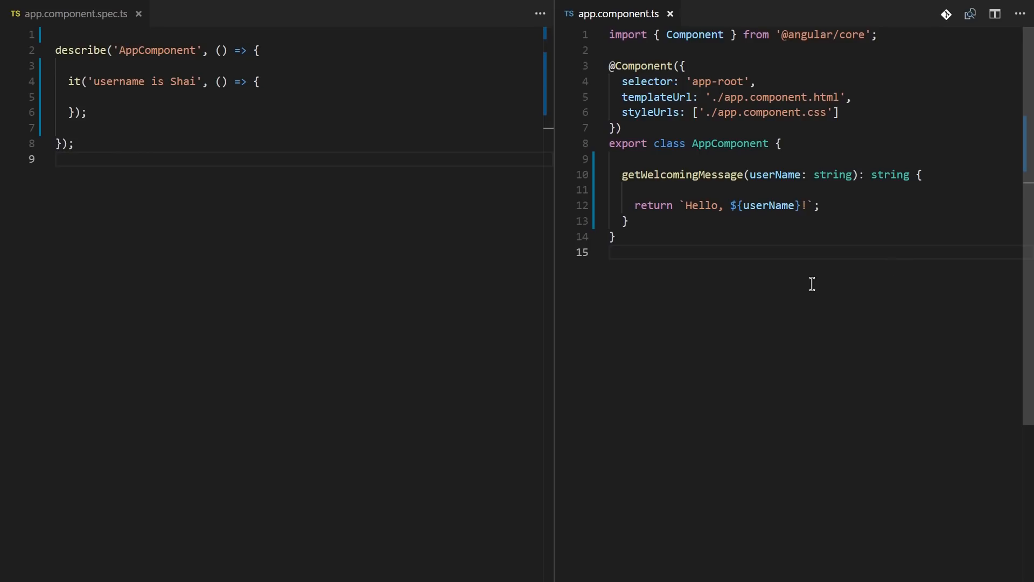
Draw placeholder dashes in the header bar and write the greeting 'Hello, Shai'
{"action": "double_click", "coordinate": [729, 144]}
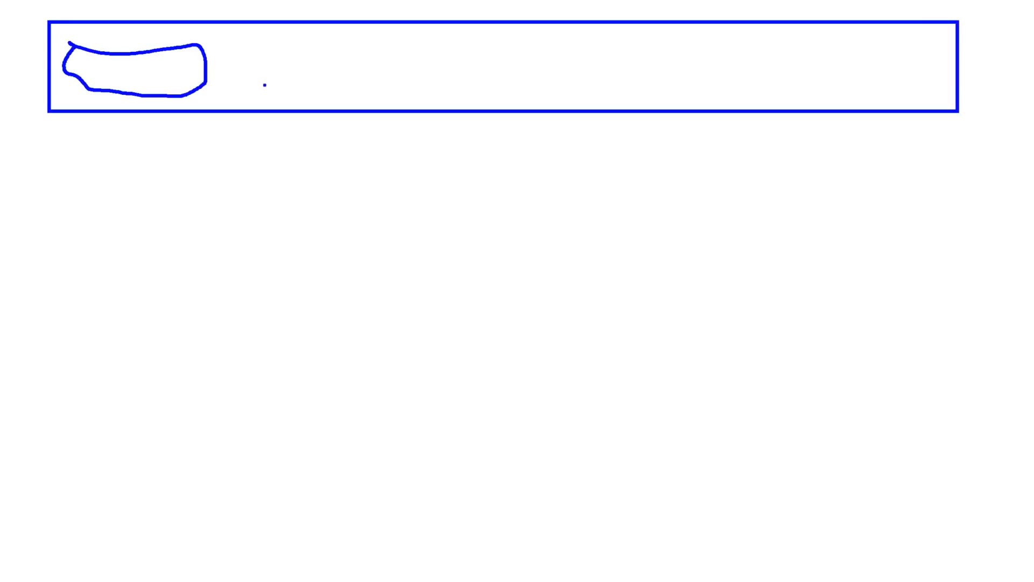
{"action": "left_click_drag", "start_coordinate": [248, 66], "coordinate": [507, 71]}
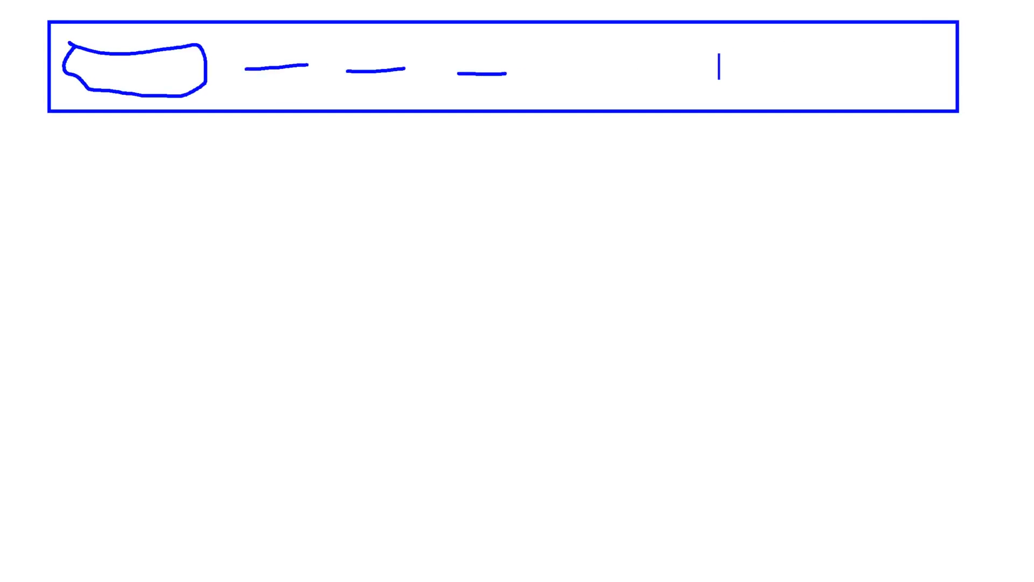
{"action": "type", "text": "Hello,"}
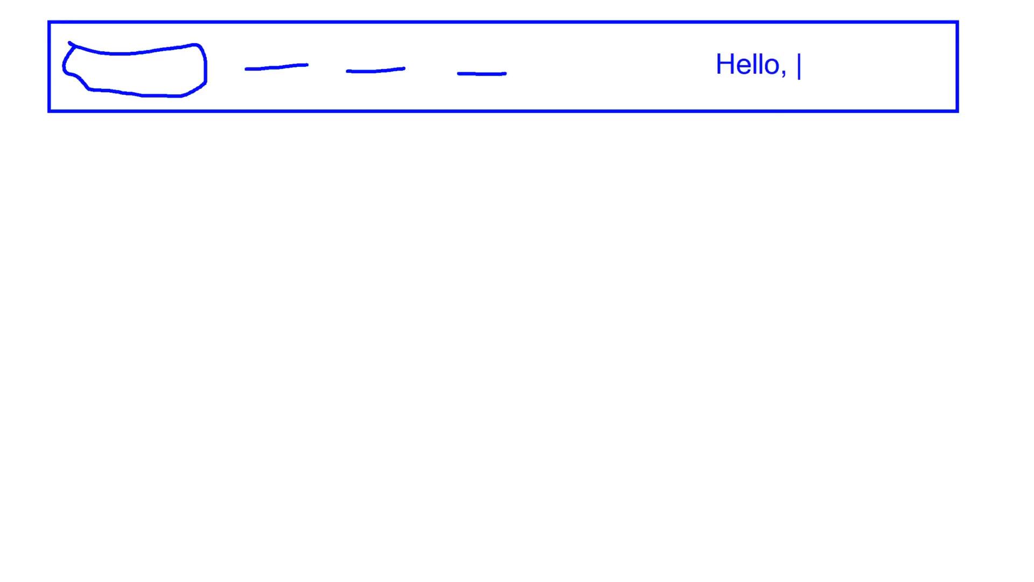
{"action": "type", "text": "Shai"}
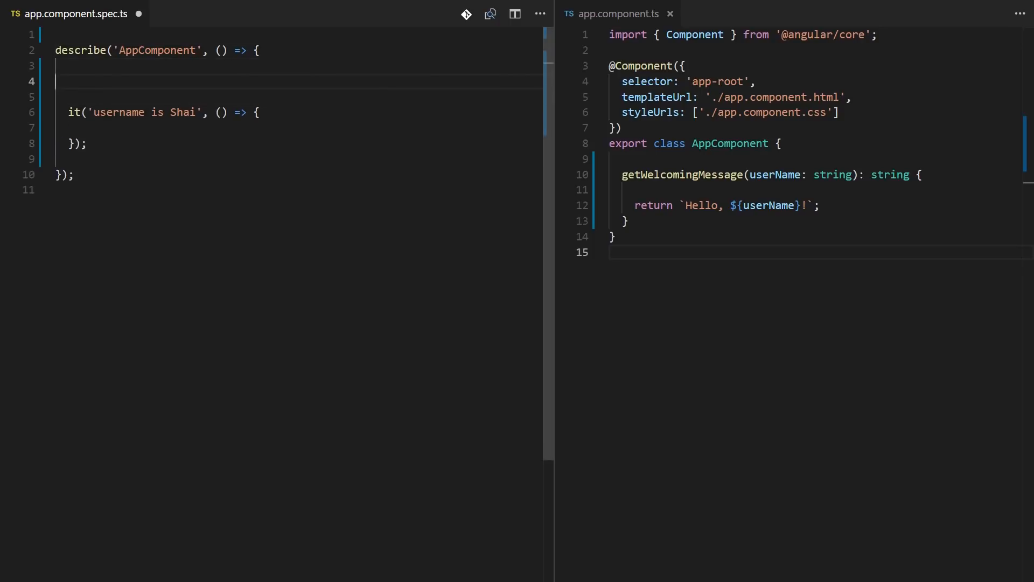
Declare let componentUnderTest: AppComponent = new AppComponent() in the spec
{"action": "type", "text": "component"}
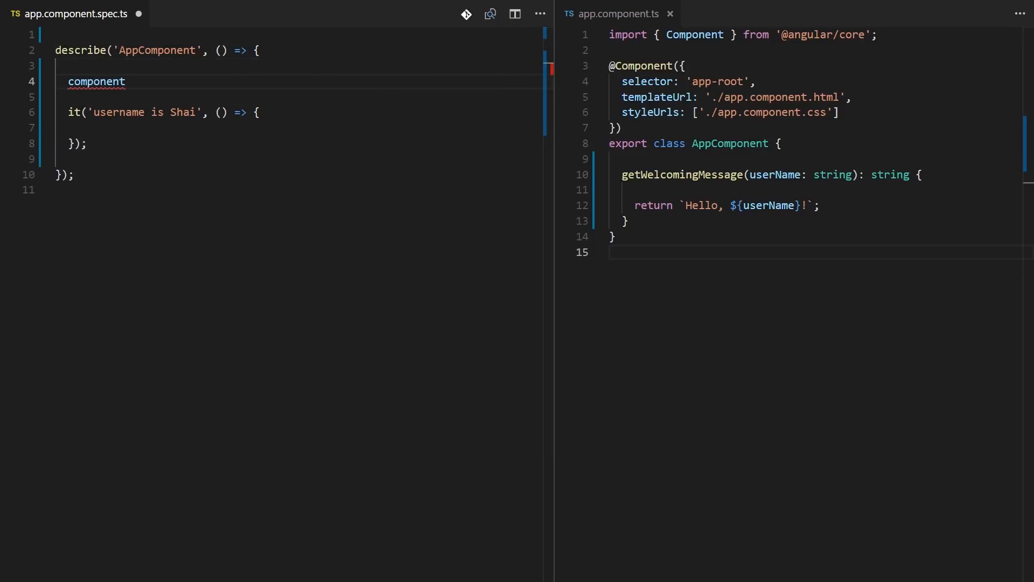
{"action": "type", "text": "let componentUnder"}
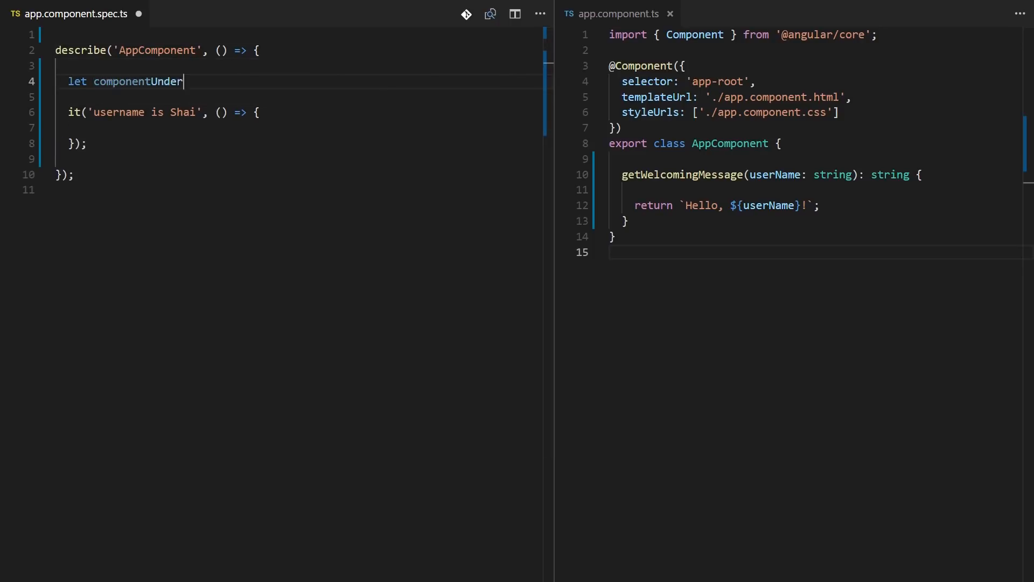
{"action": "type", "text": "Test: AppComponent ="}
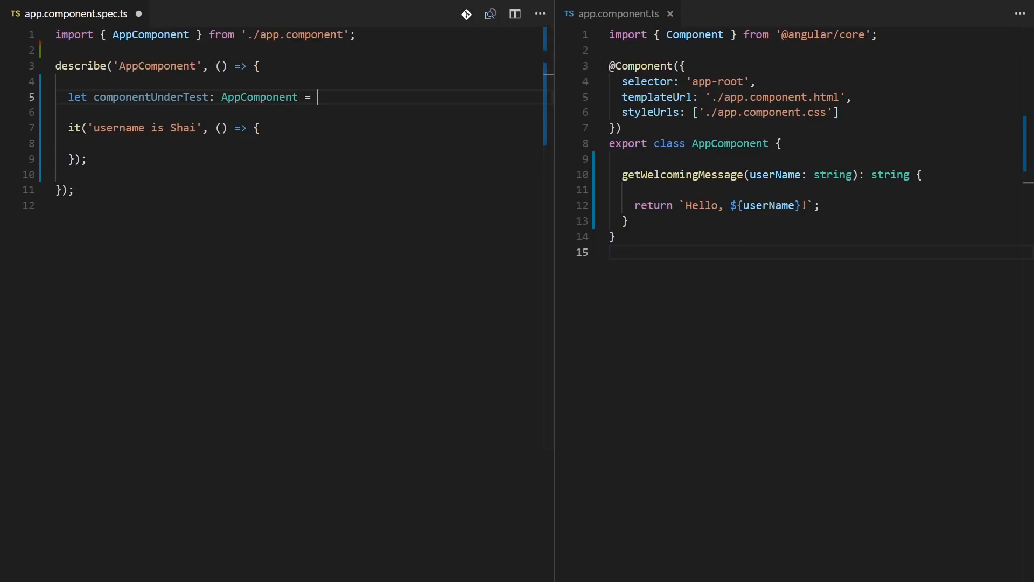
{"action": "type", "text": "new AppComponent();"}
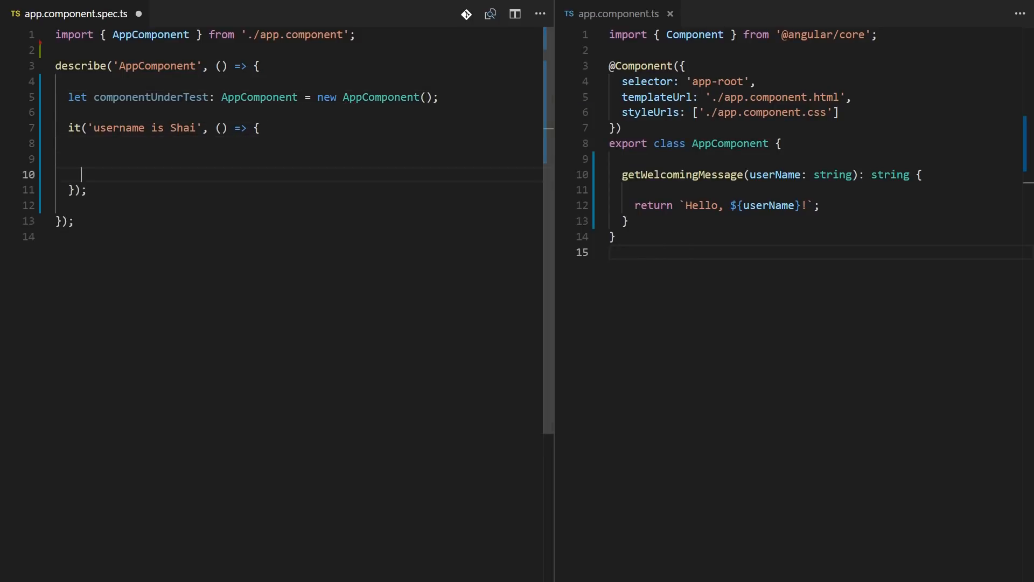
Assign componentUnderTest.getWelcomingMessage('Shai') to actualResult
{"action": "type", "text": "componentUnderTest"}
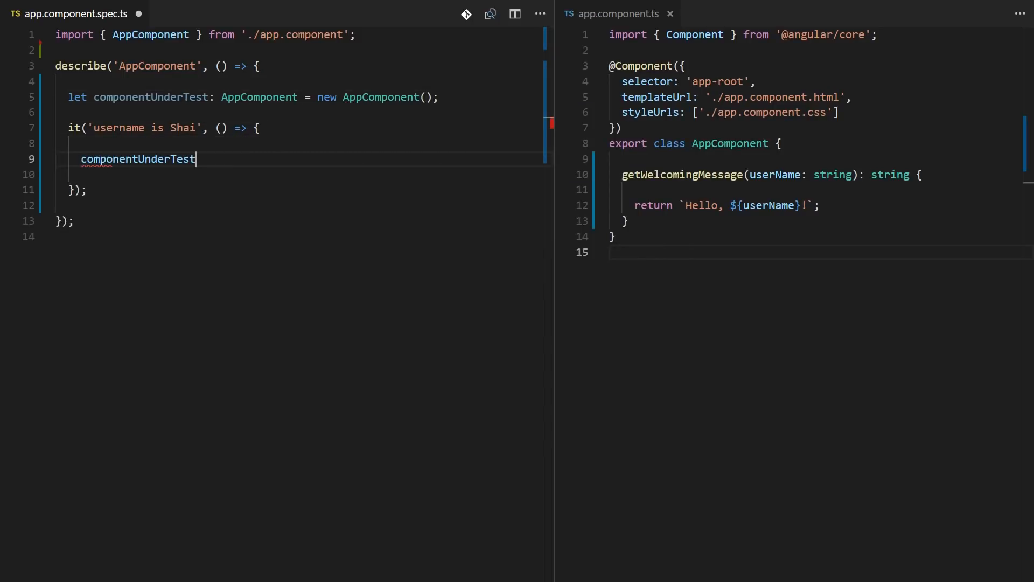
{"action": "type", "text": ".getWelcomingMessage()"}
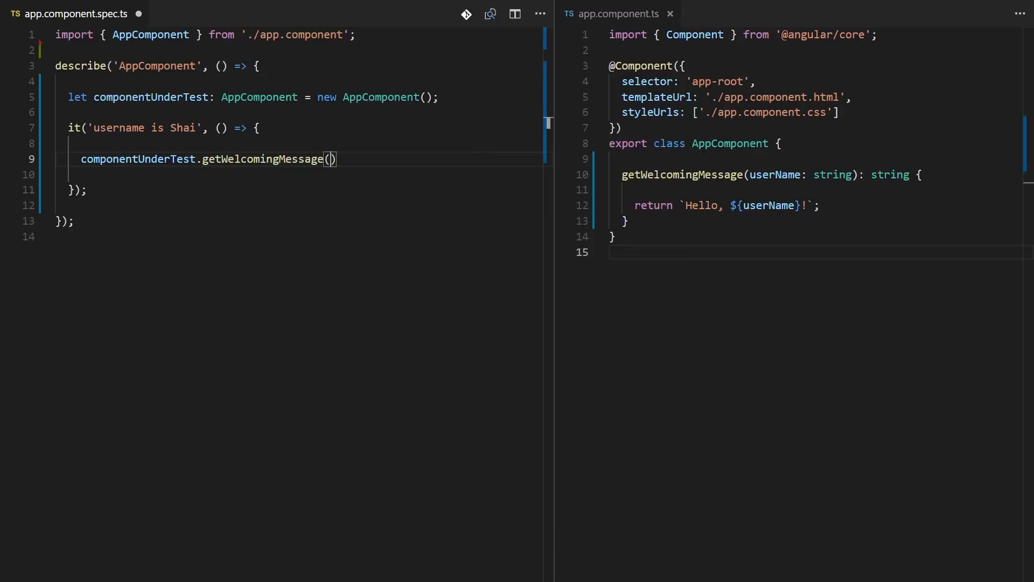
{"action": "type", "text": "'Shai'"}
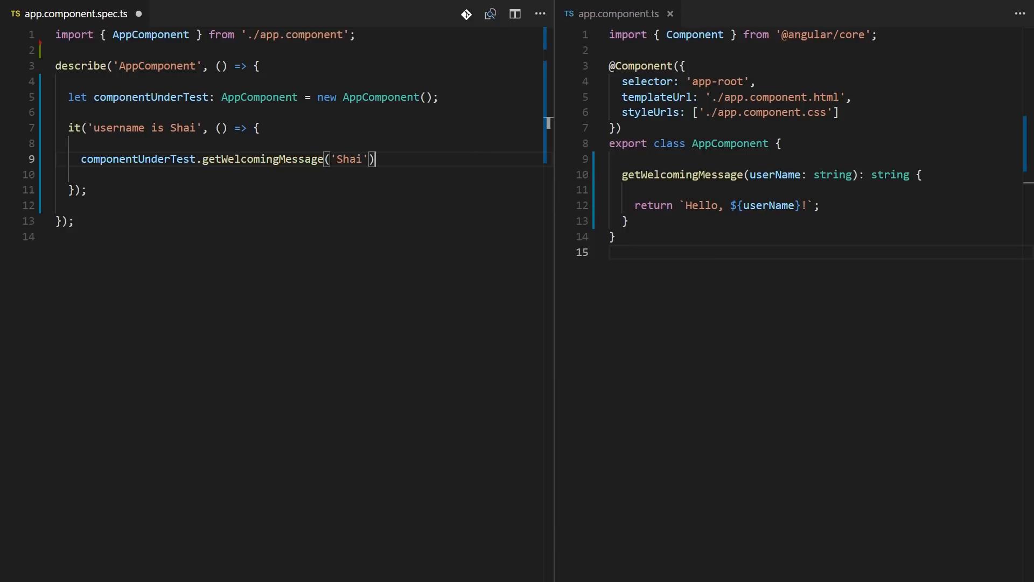
{"action": "type", "text": ";"}
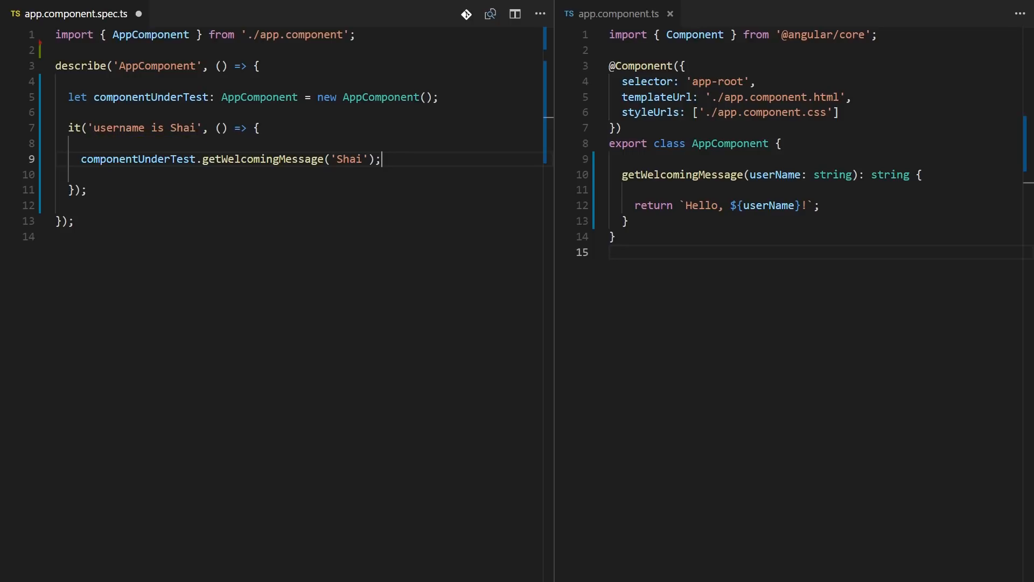
{"action": "double_click", "coordinate": [137, 159]}
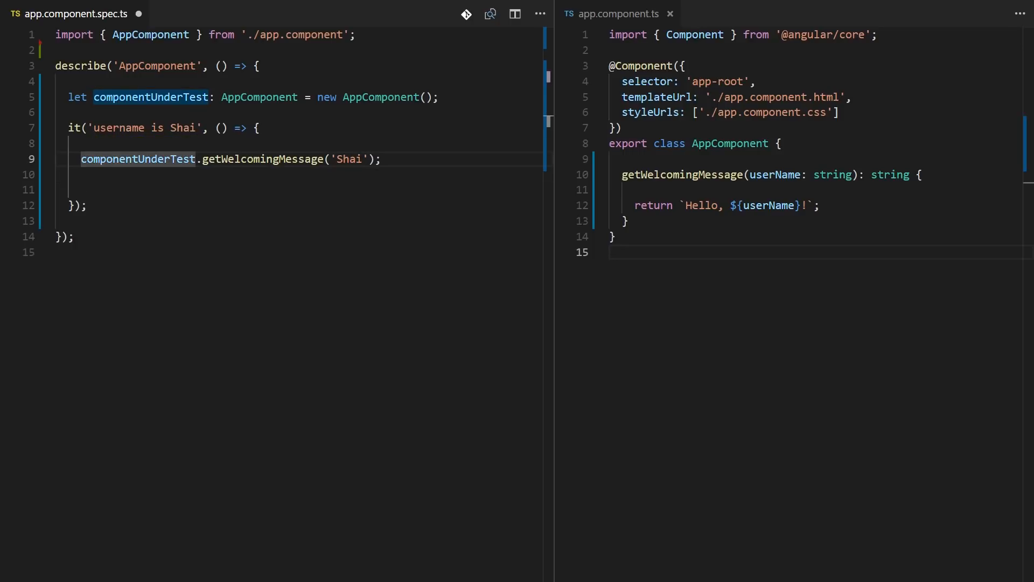
{"action": "type", "text": "actualResult ="}
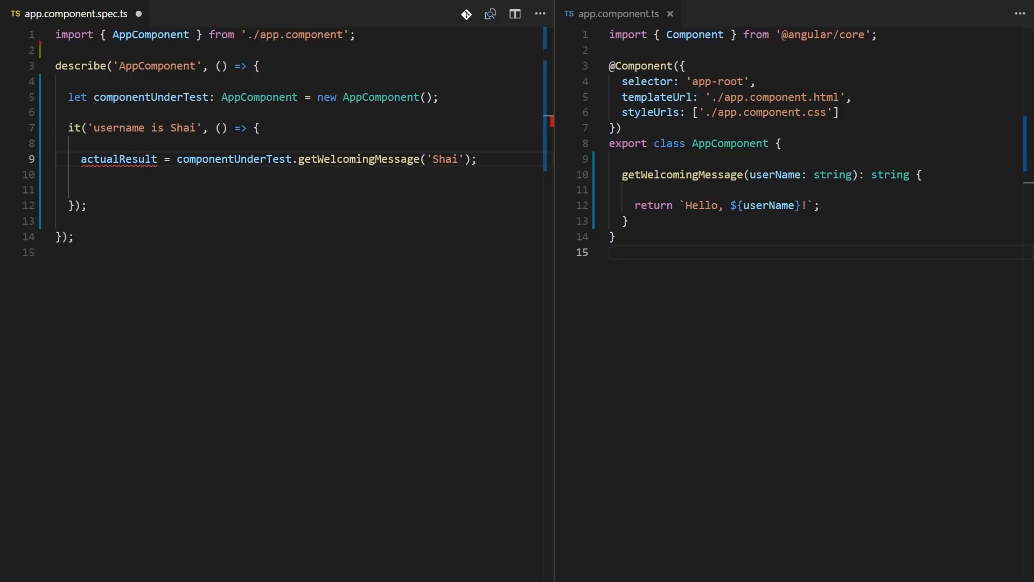
Declare actualResult as any and expect it to equal 'Hello, Shai!'
{"action": "key", "text": "enter"}
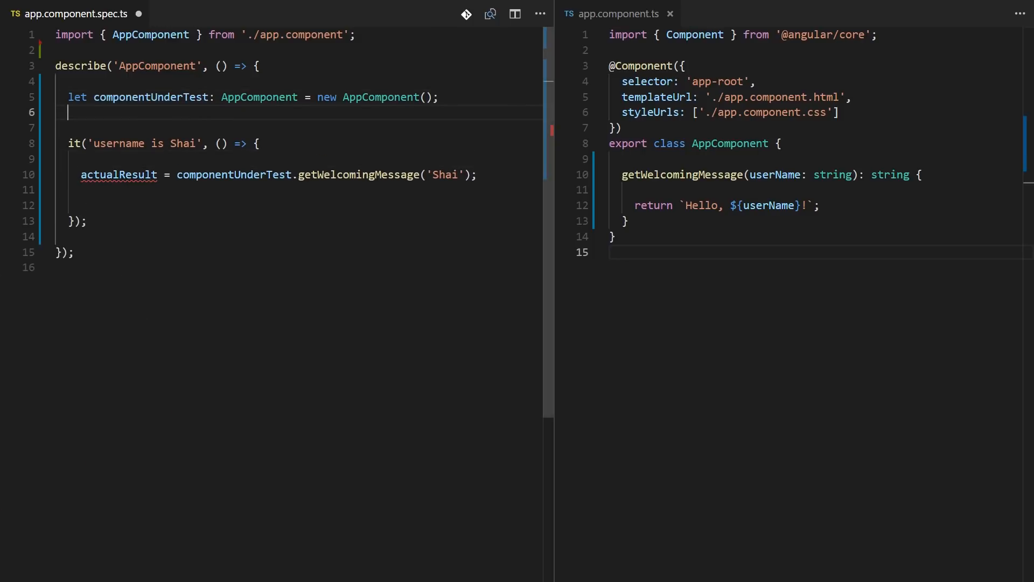
{"action": "type", "text": "let actualResult"}
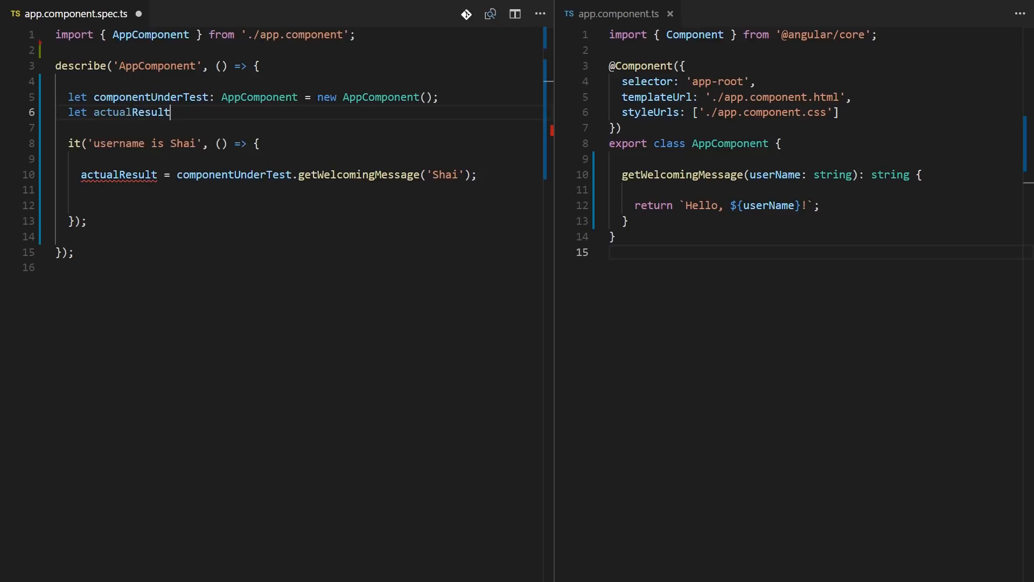
{"action": "type", "text": ": any;"}
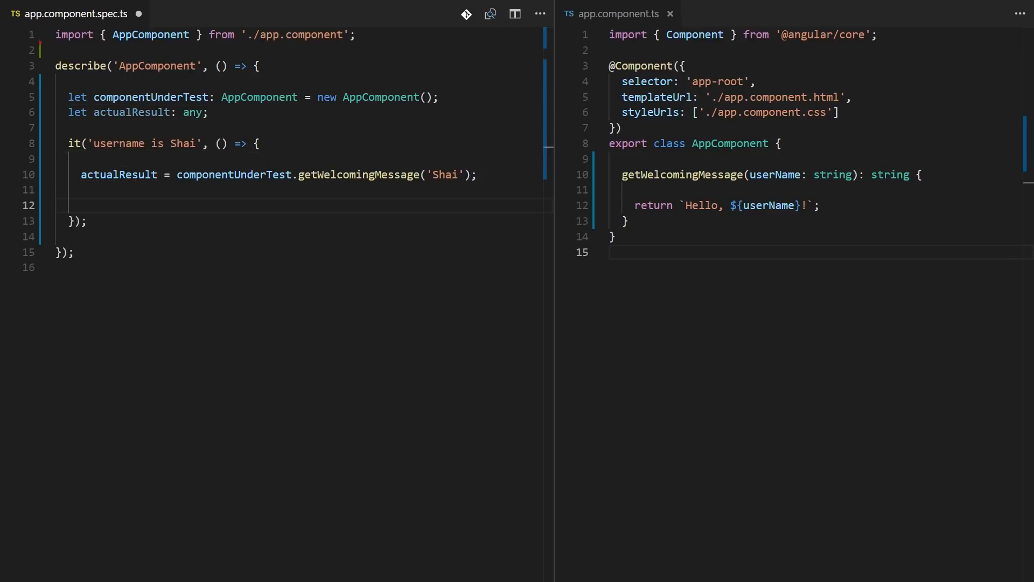
{"action": "type", "text": "expect("}
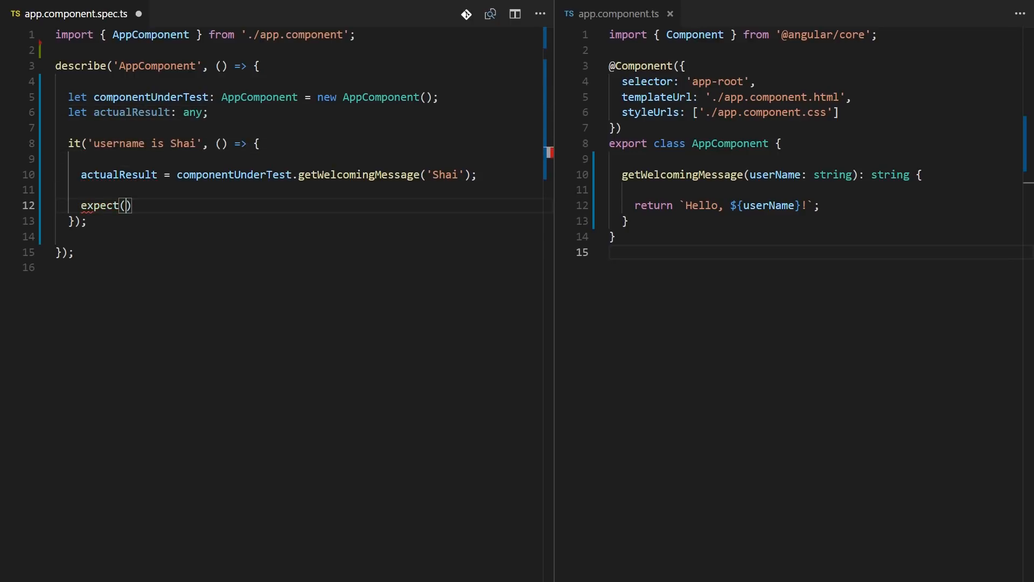
{"action": "type", "text": "actualResult"}
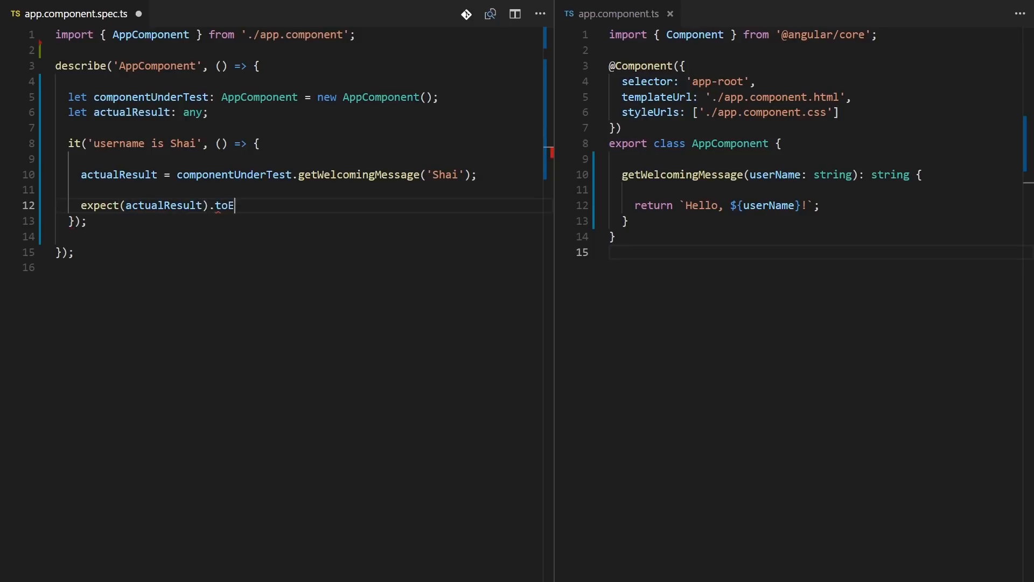
{"action": "type", "text": "qual('')"}
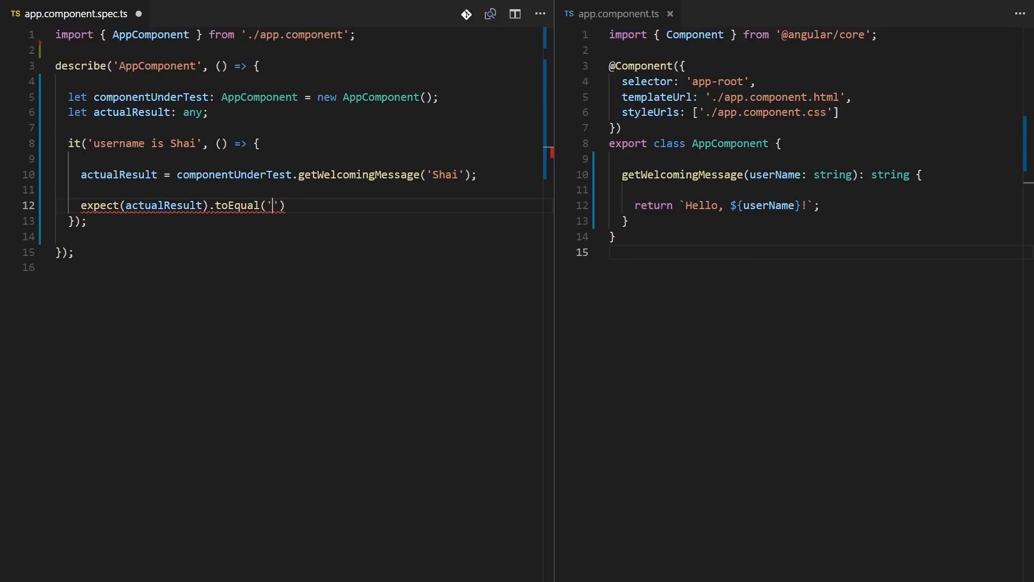
{"action": "type", "text": "Hello, Shai!"}
{"action": "type", "text": "ng t"}
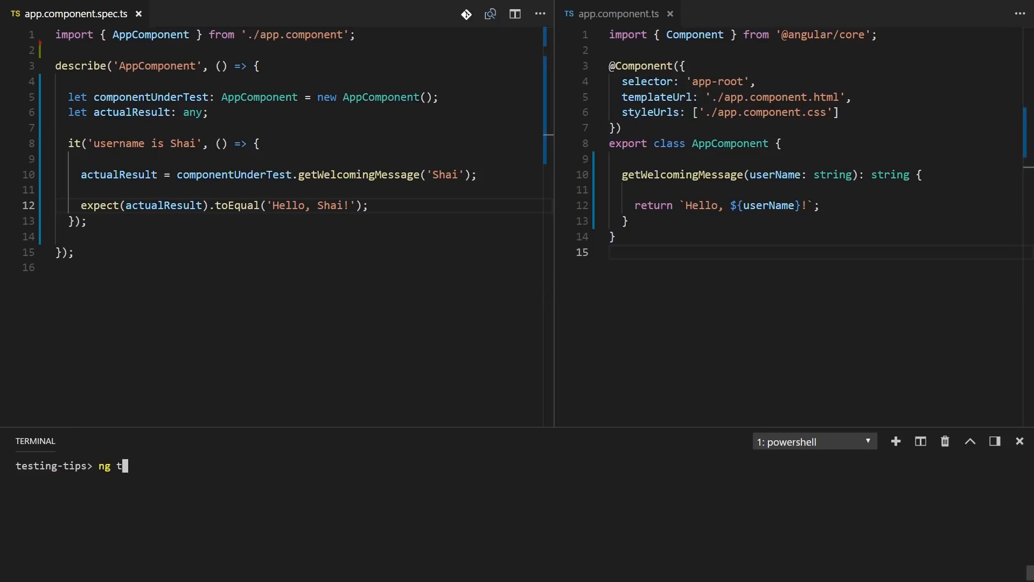
Run ng test, review the 'Shai' call and the greeting template, then select the Shai it block
{"action": "type", "text": "est"}
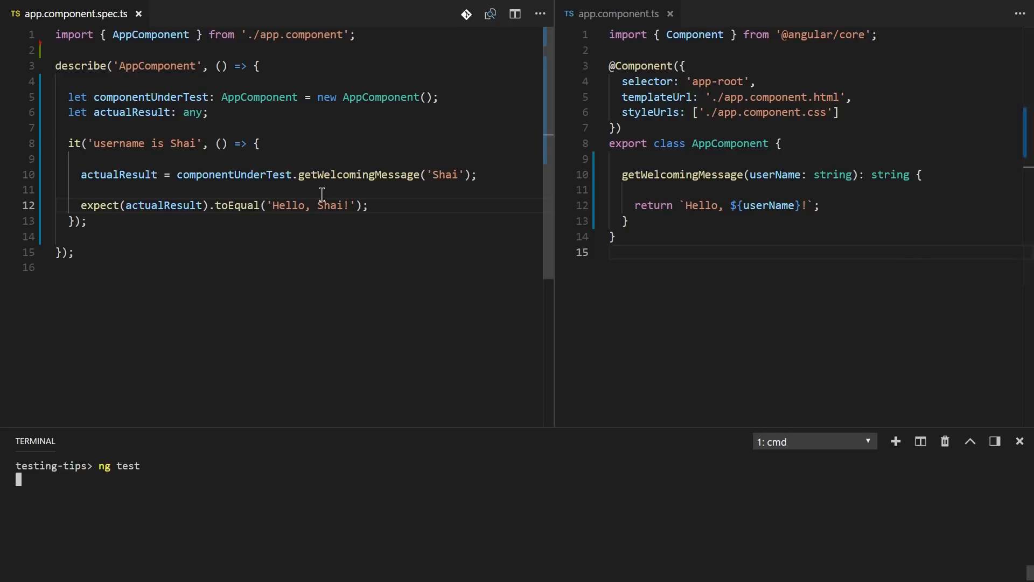
{"action": "double_click", "coordinate": [443, 174]}
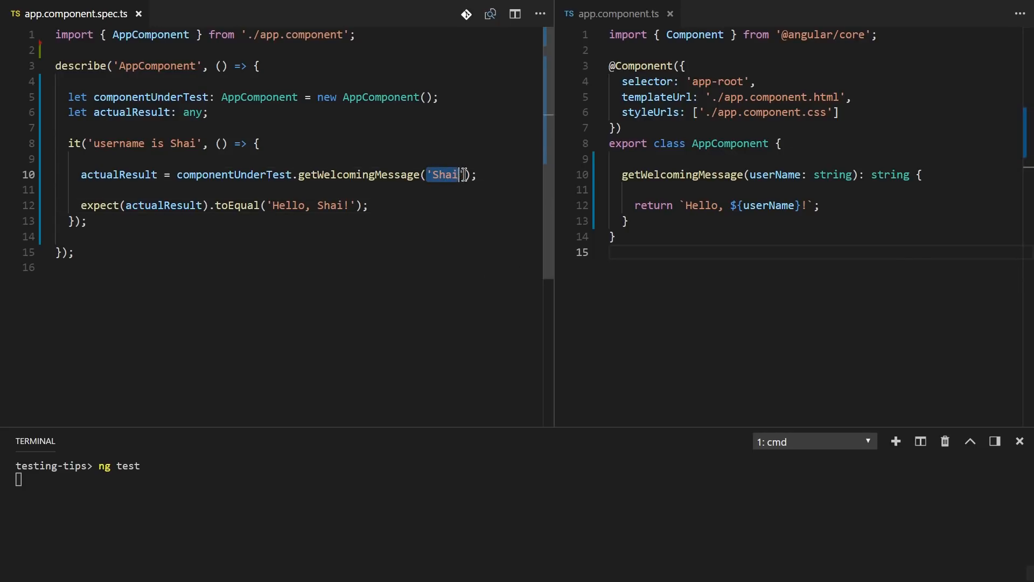
{"action": "left_click", "coordinate": [769, 205]}
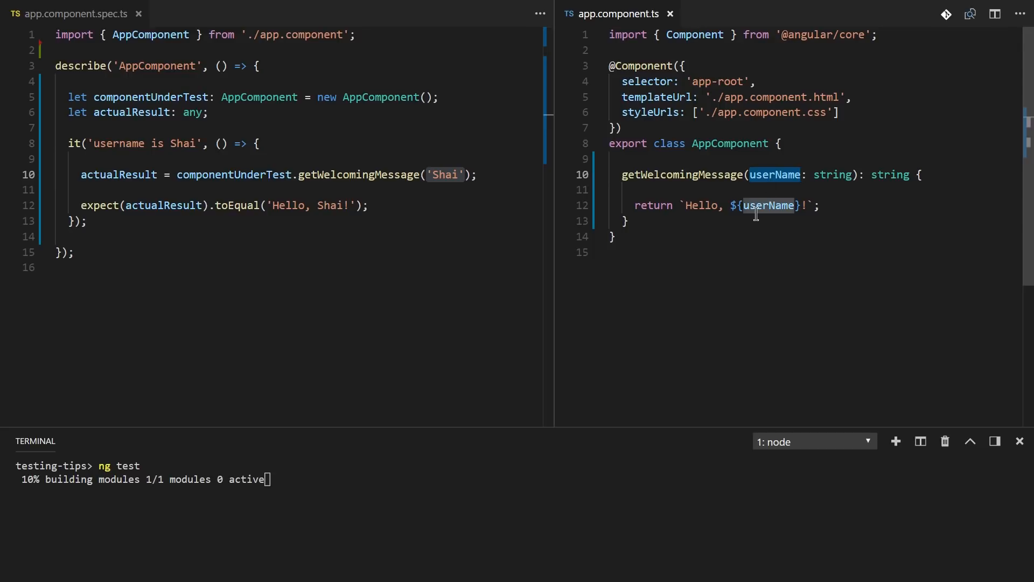
{"action": "left_click", "coordinate": [784, 256]}
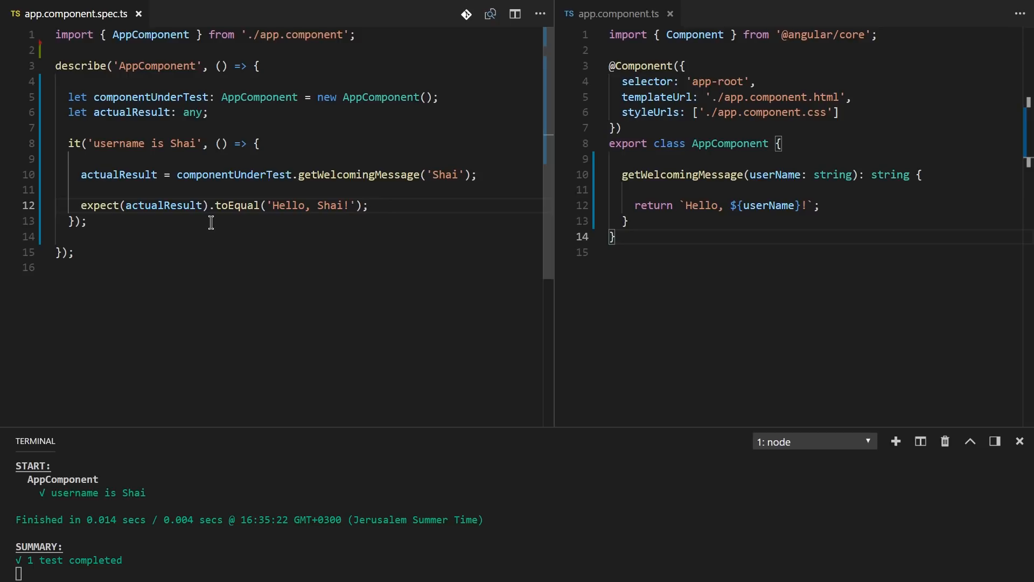
{"action": "left_click_drag", "start_coordinate": [67, 144], "coordinate": [86, 221]}
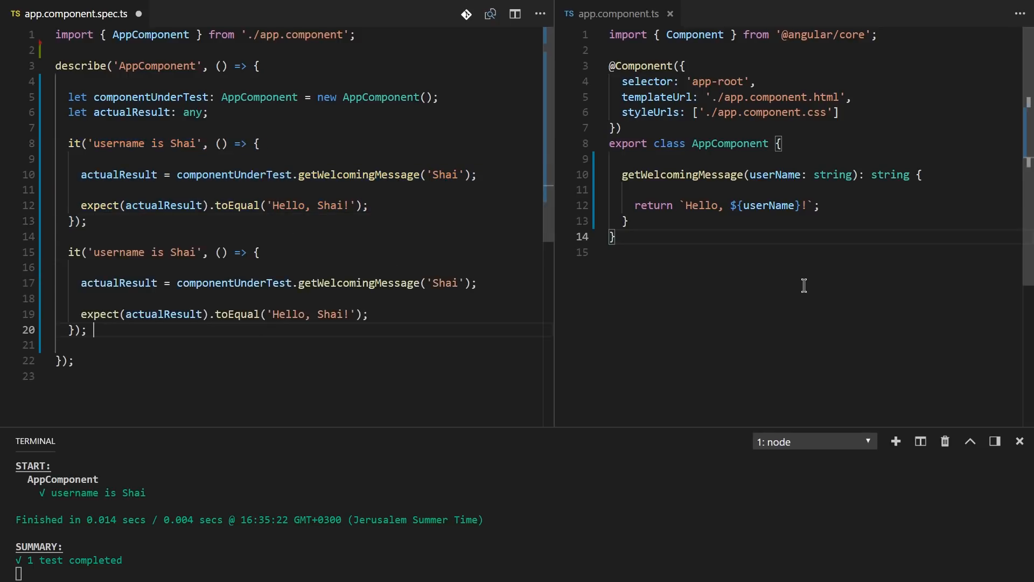
Replace Shai with David in the copied test
{"action": "left_click", "coordinate": [196, 252]}
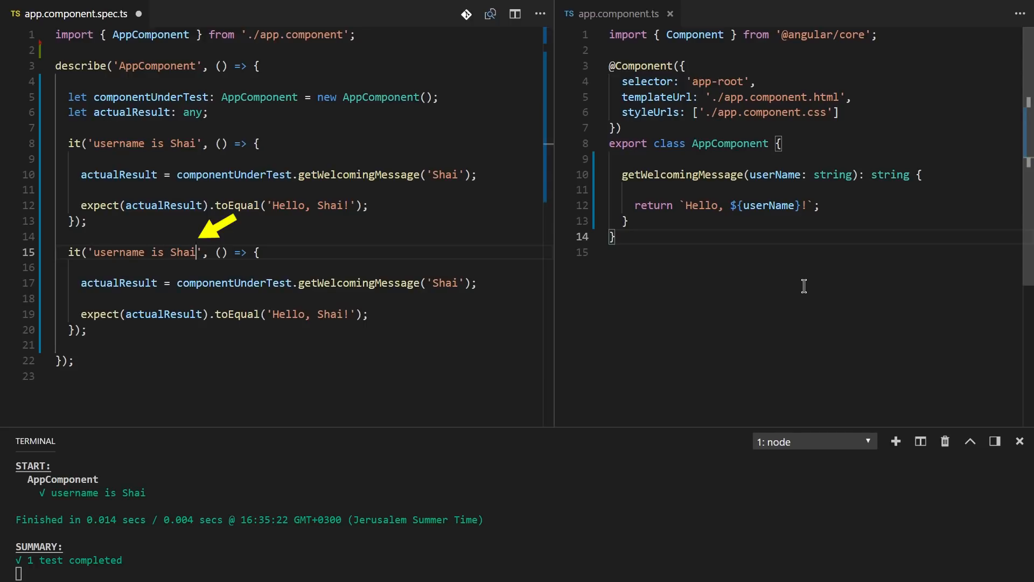
{"action": "type", "text": "David"}
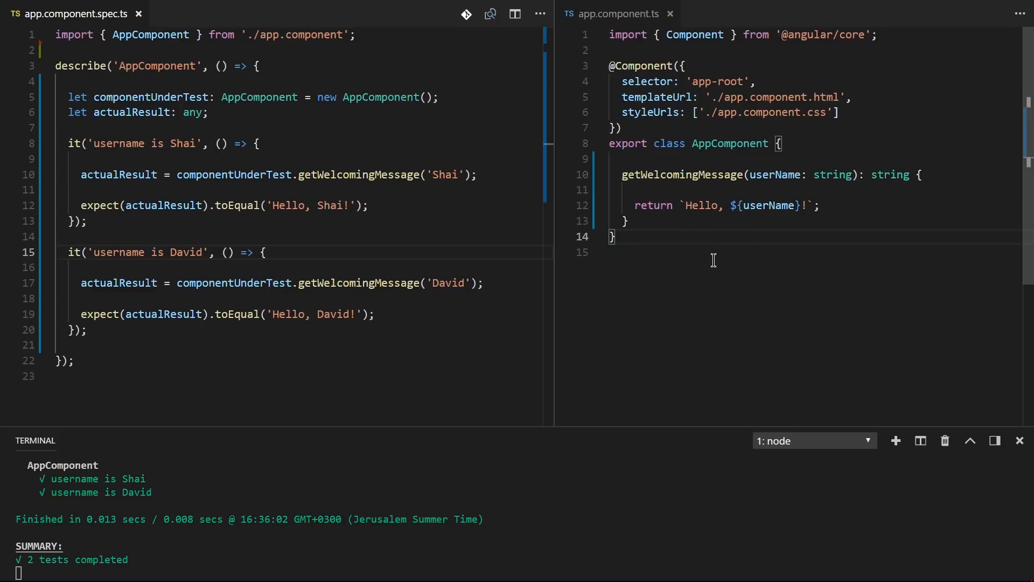
{"action": "mouse_move", "coordinate": [742, 224]}
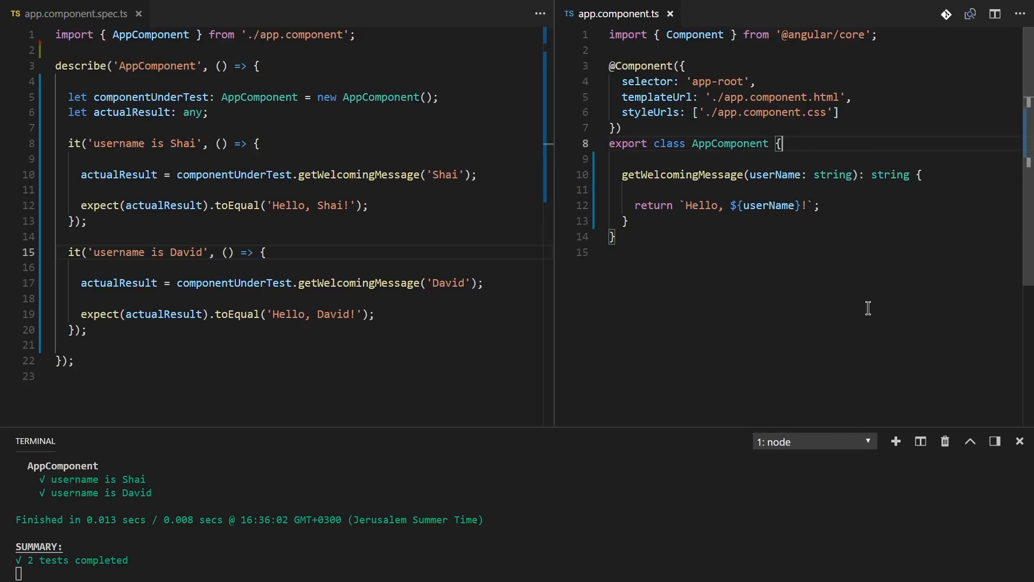
Add greetingWord: string = 'Hello' and use this.greetingWord in the returned message
{"action": "type", "text": "greetingWord"}
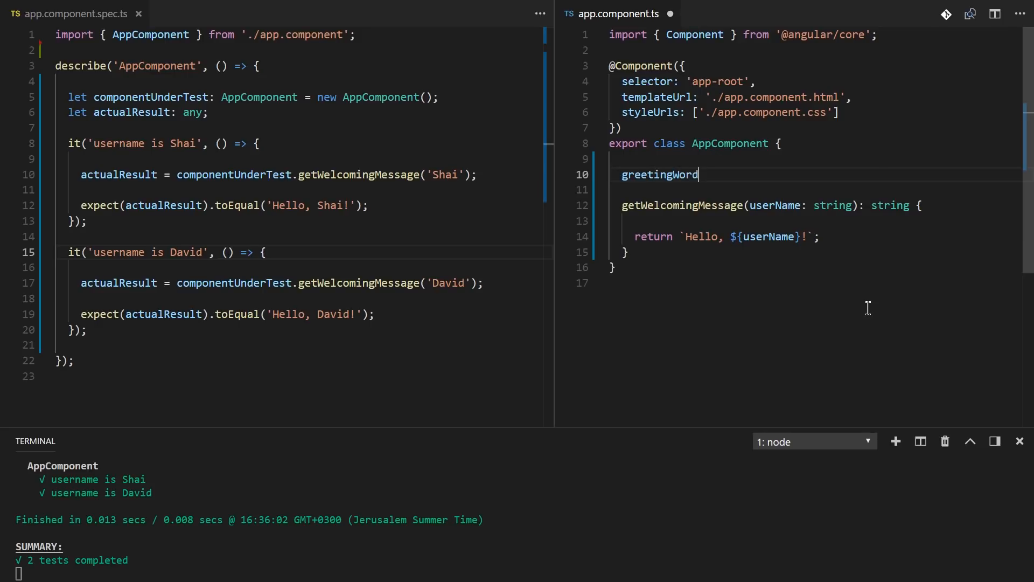
{"action": "type", "text": ": string = ''"}
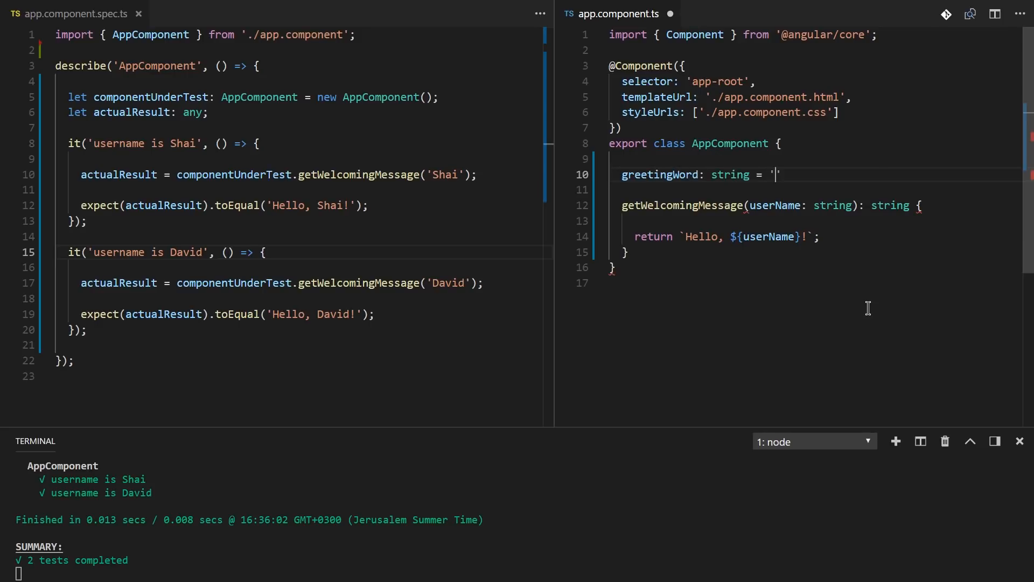
{"action": "type", "text": "Hello"}
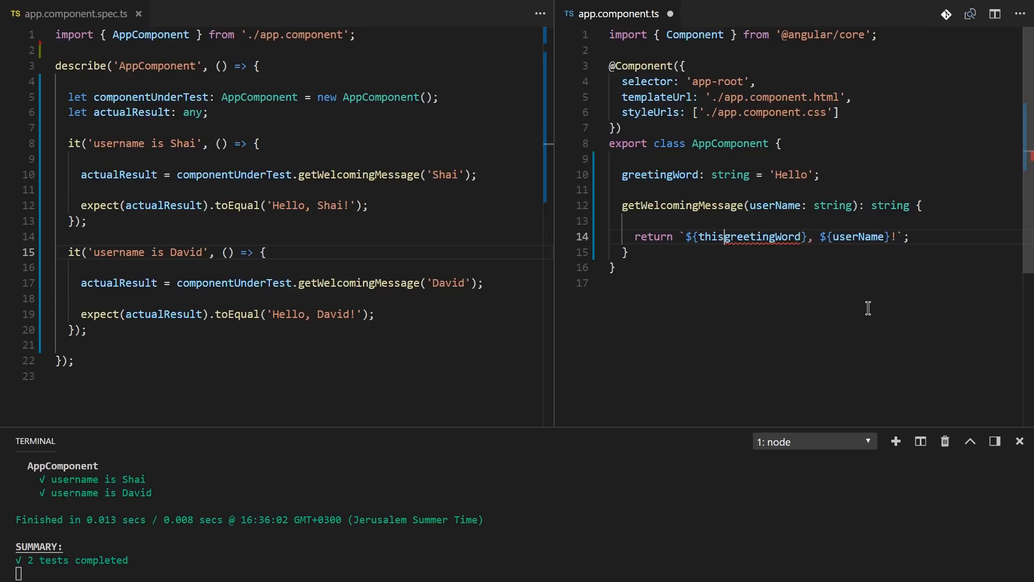
{"action": "type", "text": "."}
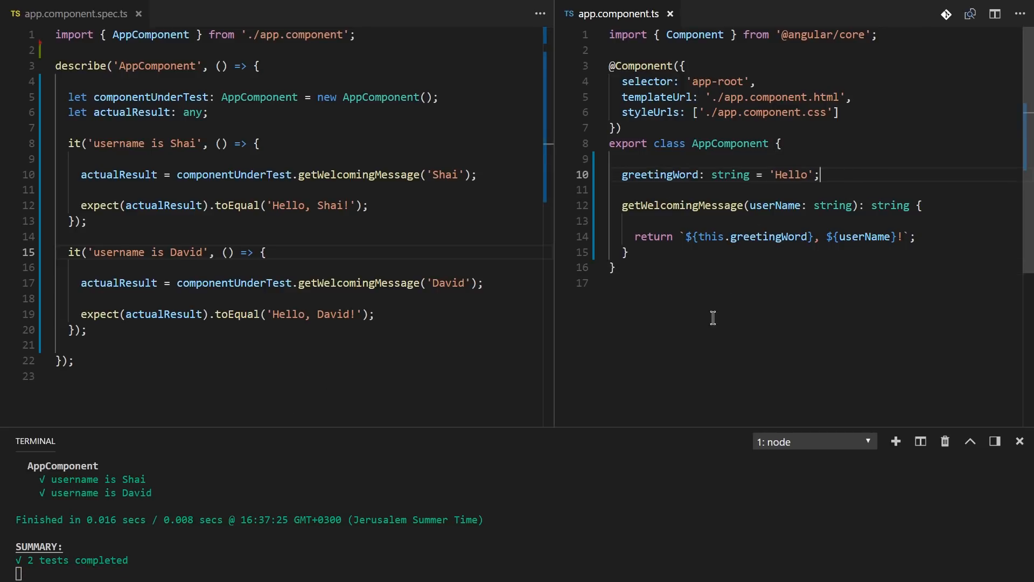
{"action": "mouse_move", "coordinate": [784, 236]}
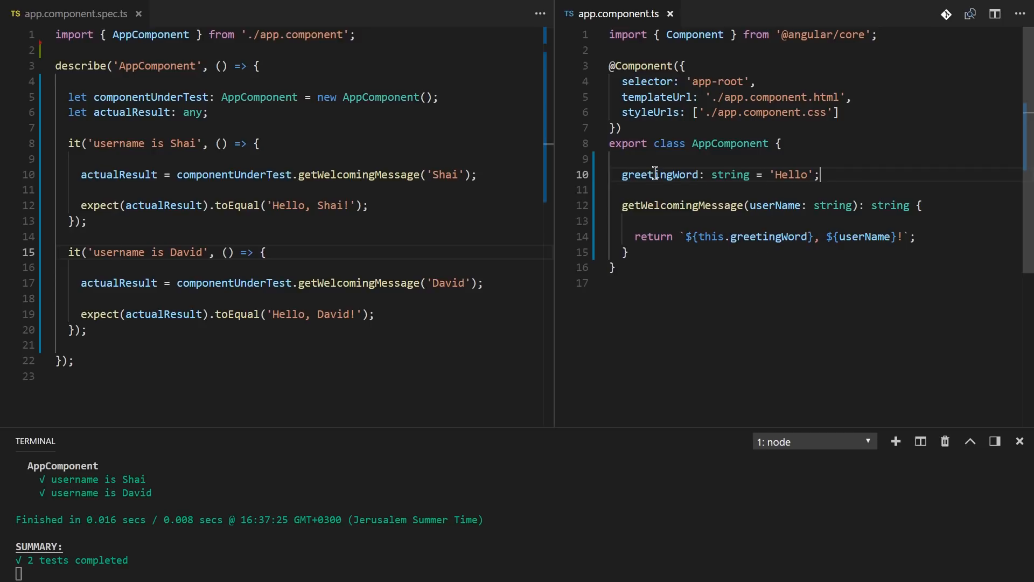
Change the Shai test's expected greeting from Hello to Howdy
{"action": "double_click", "coordinate": [659, 174]}
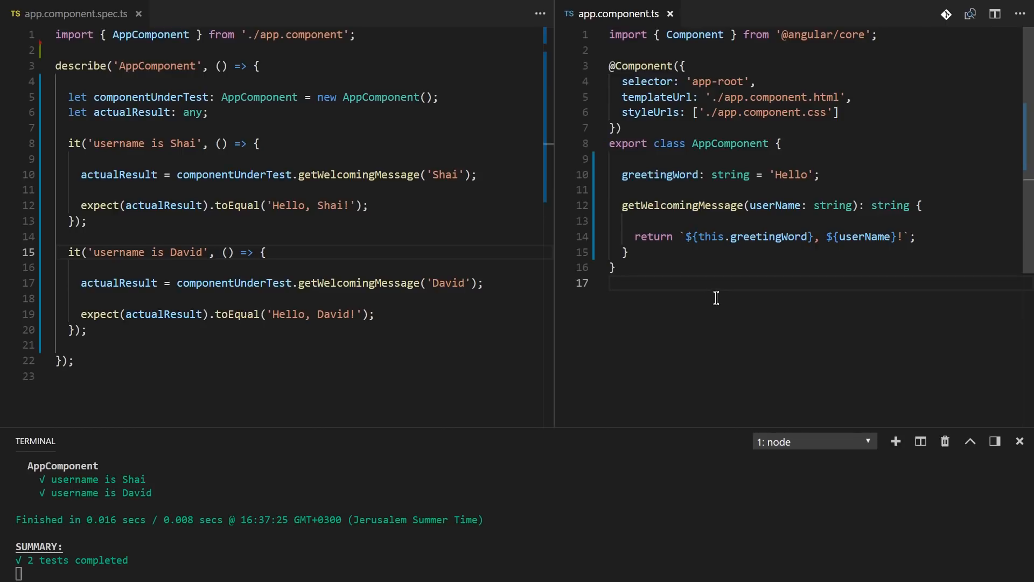
{"action": "mouse_move", "coordinate": [715, 328]}
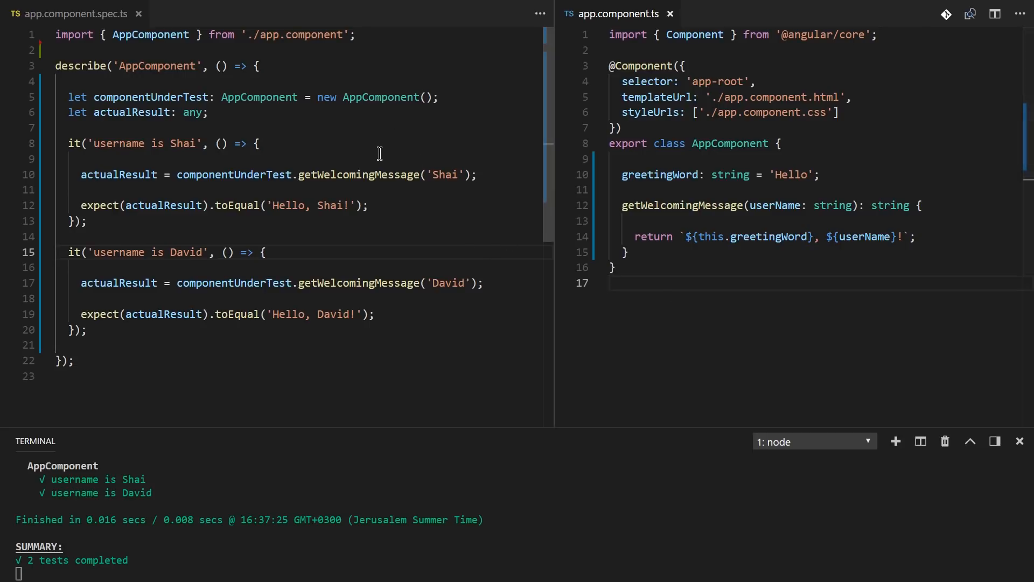
{"action": "mouse_move", "coordinate": [429, 174]}
{"action": "type", "text": " and greeting is Howdy"}
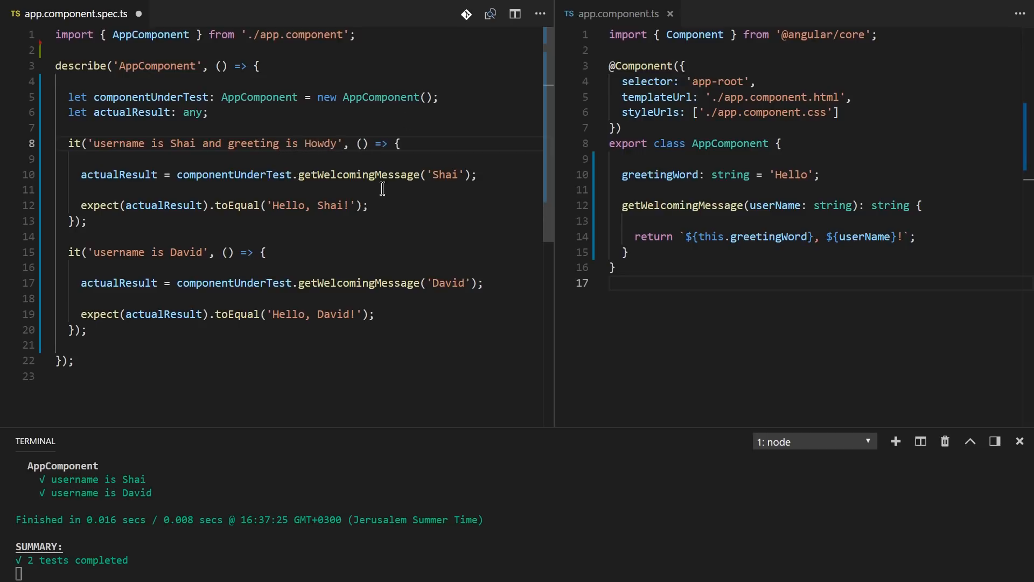
{"action": "double_click", "coordinate": [288, 205]}
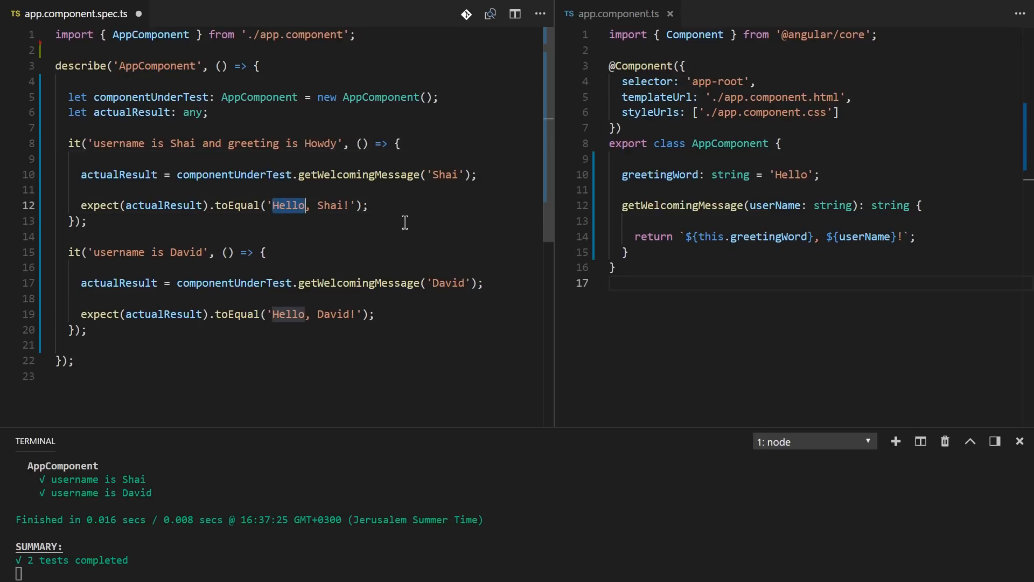
{"action": "type", "text": "Hw"}
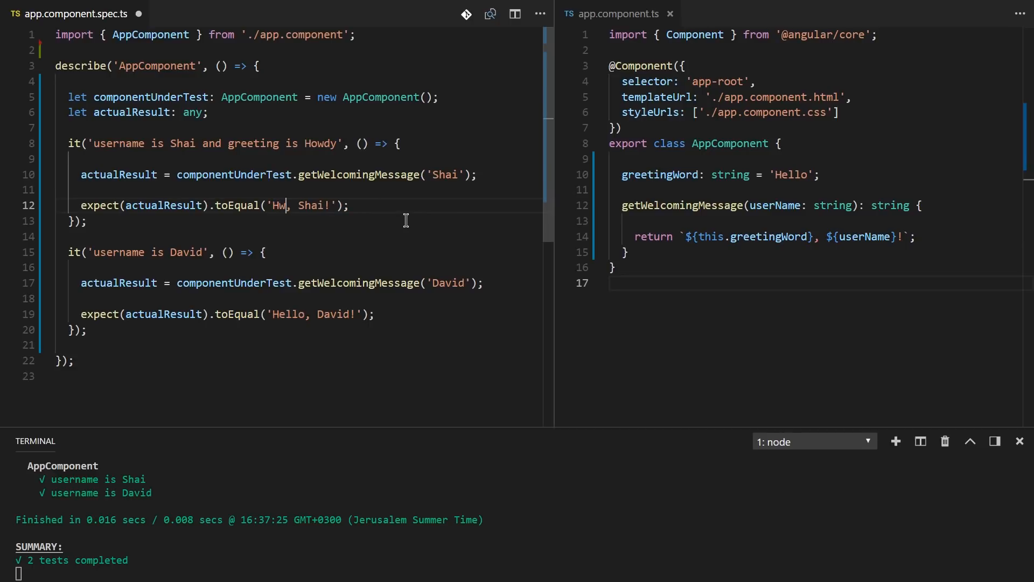
{"action": "type", "text": "Howdy"}
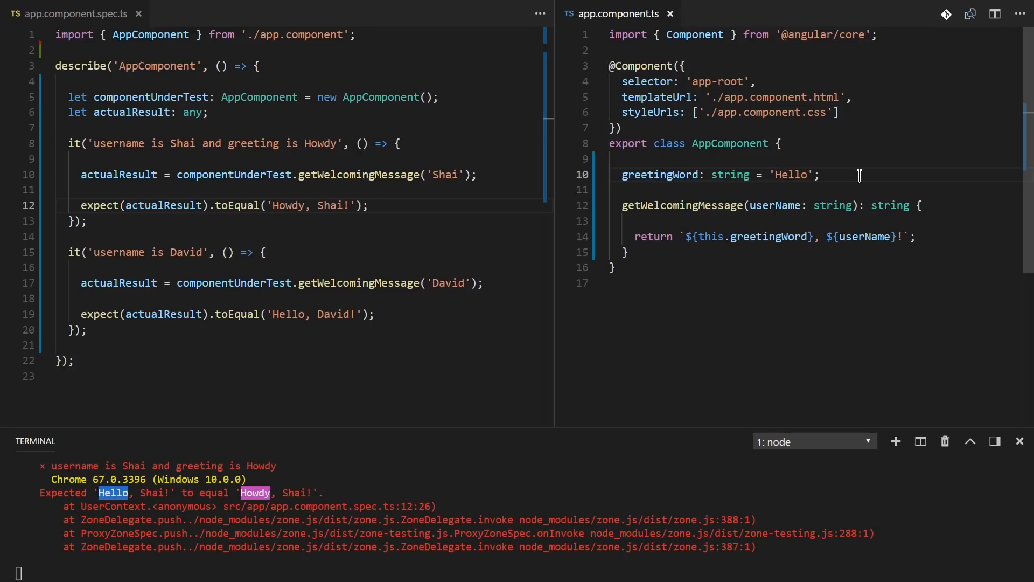
Set componentUnderTest.greetingWord = 'Howdy' in the first test and add a // 'Howdy' comment on the property
{"action": "type", "text": "componentUnderTest.greetingWord = 'How"}
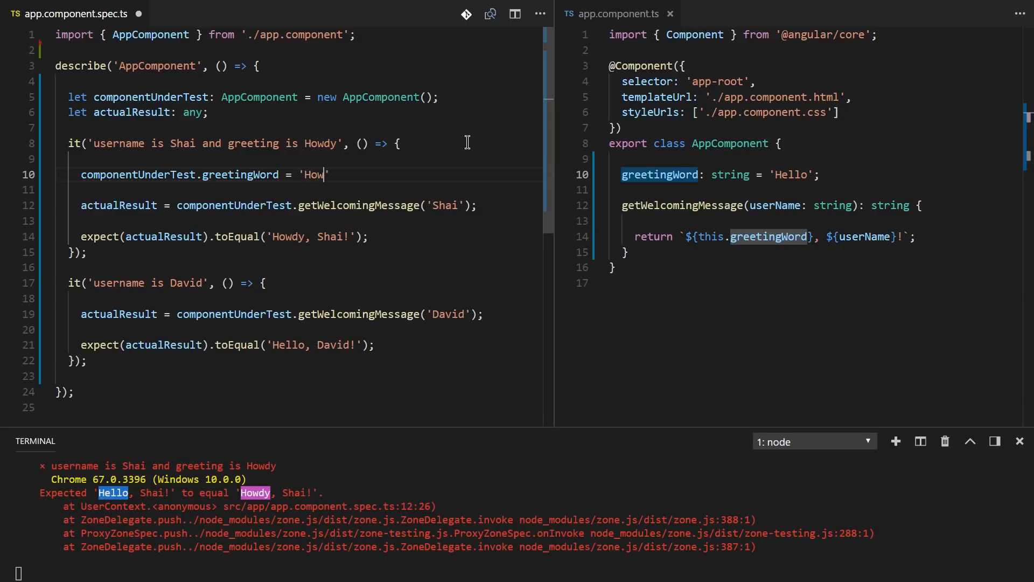
{"action": "type", "text": "dy';"}
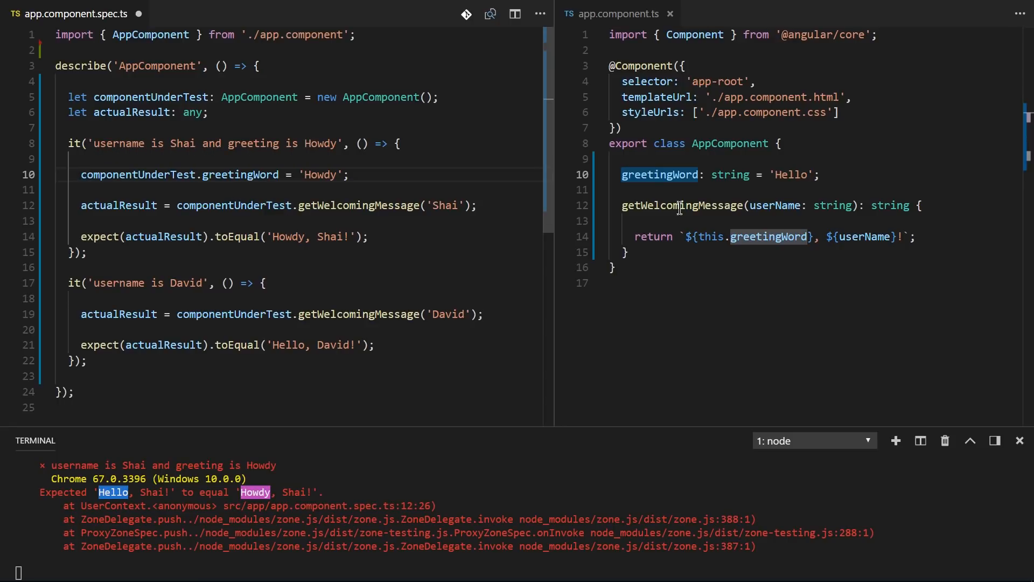
{"action": "left_click", "coordinate": [820, 174]}
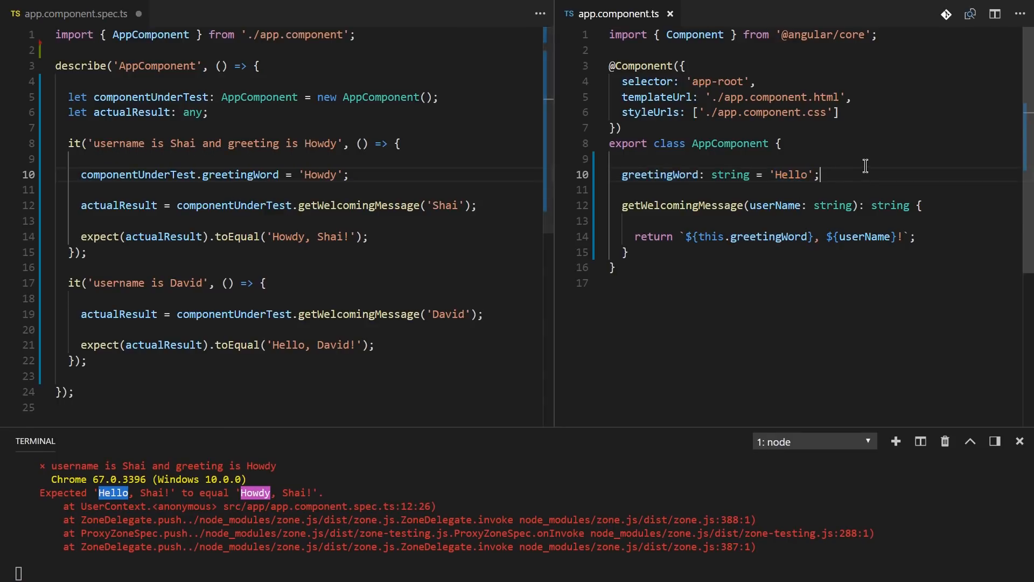
{"action": "type", "text": "// 'Howdy"}
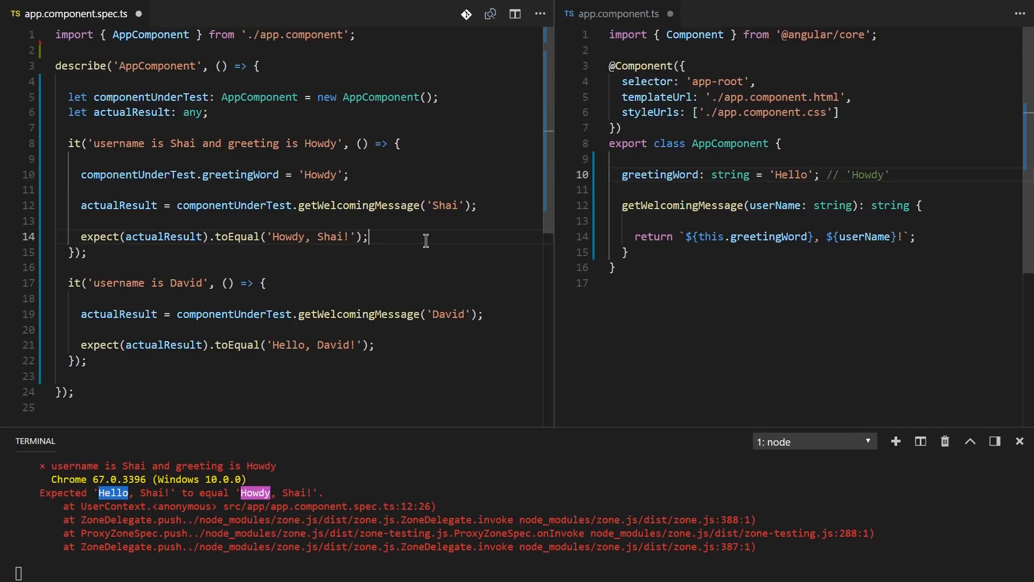
{"action": "mouse_move", "coordinate": [807, 304]}
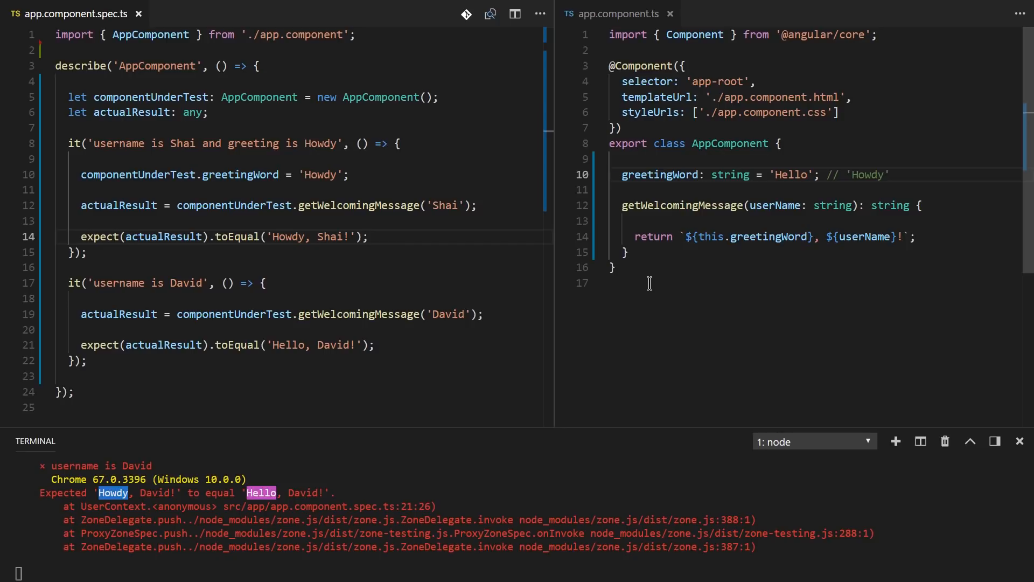
{"action": "mouse_move", "coordinate": [220, 483]}
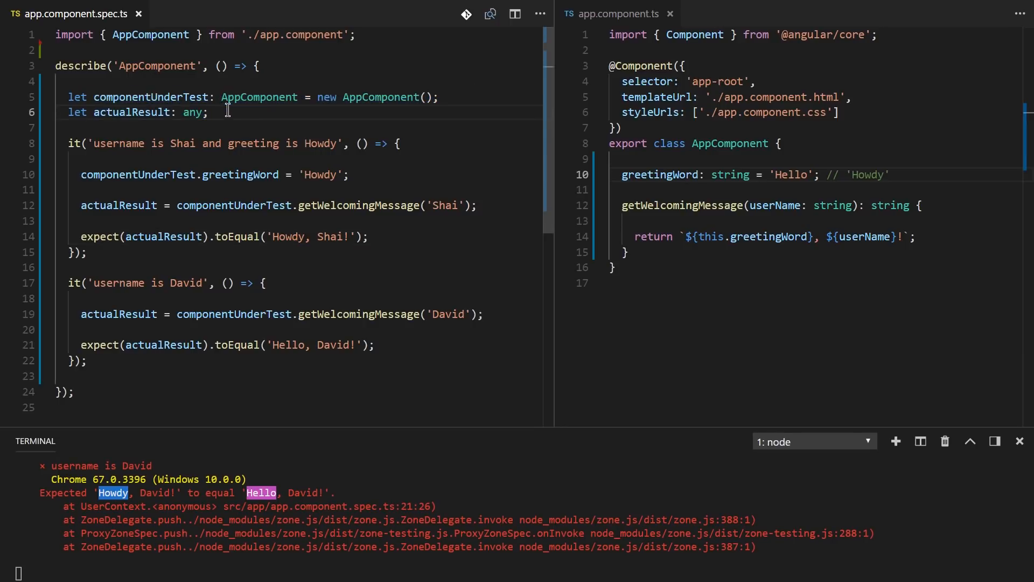
{"action": "double_click", "coordinate": [80, 65]}
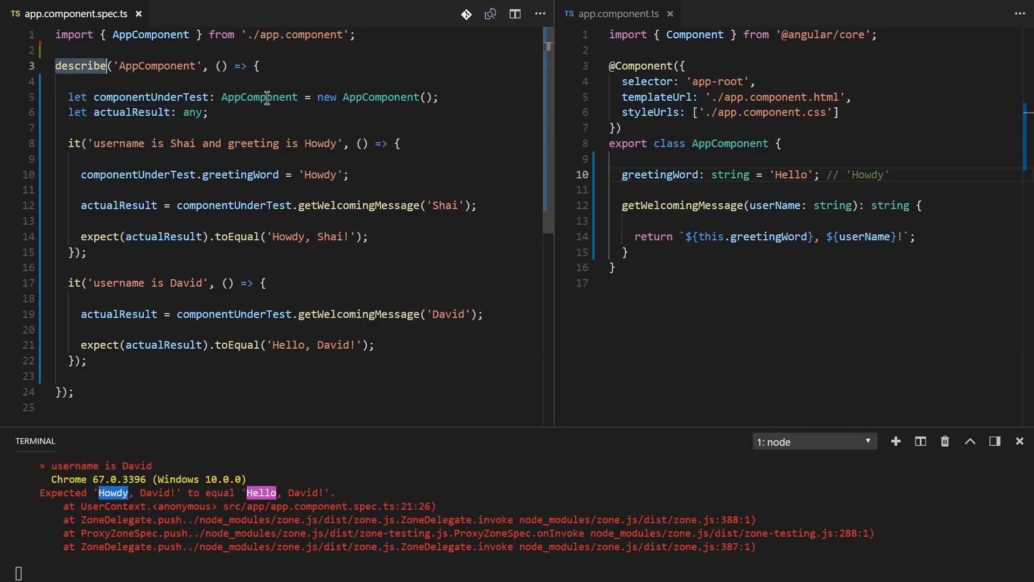
{"action": "left_click", "coordinate": [335, 97]}
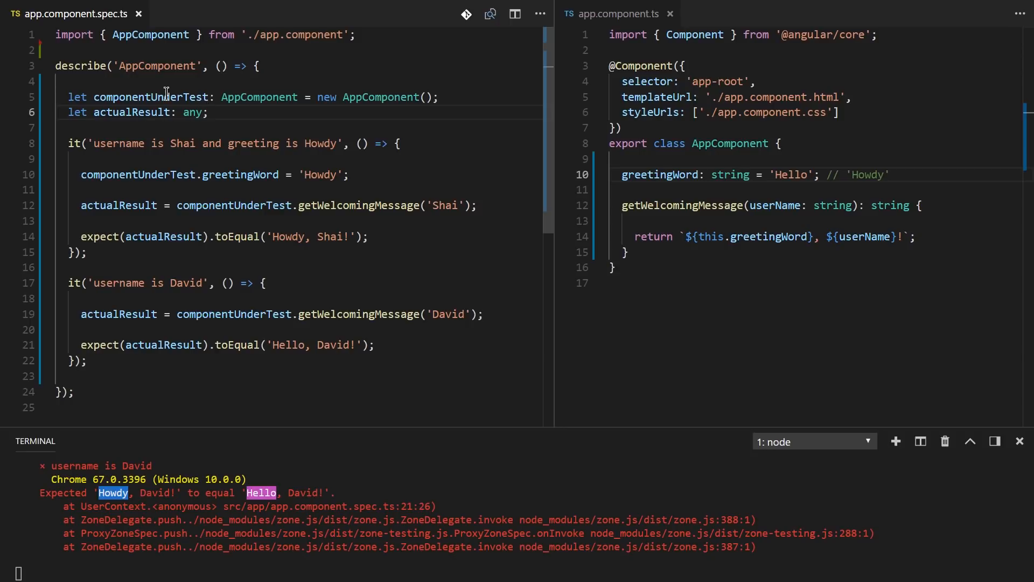
{"action": "left_click_drag", "start_coordinate": [299, 97], "coordinate": [435, 97]}
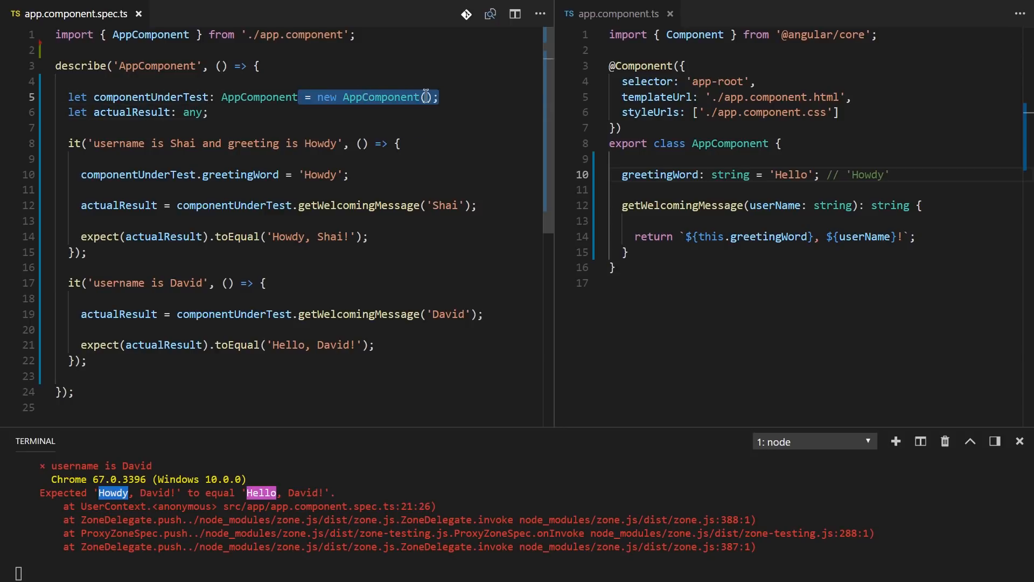
{"action": "left_click_drag", "start_coordinate": [435, 97], "coordinate": [208, 112]}
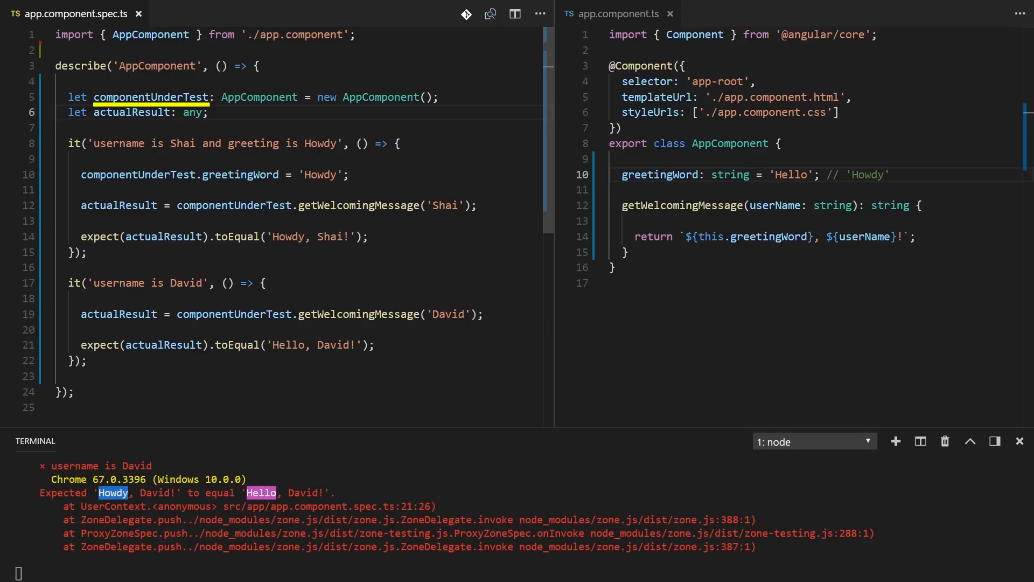
{"action": "left_click", "coordinate": [139, 174]}
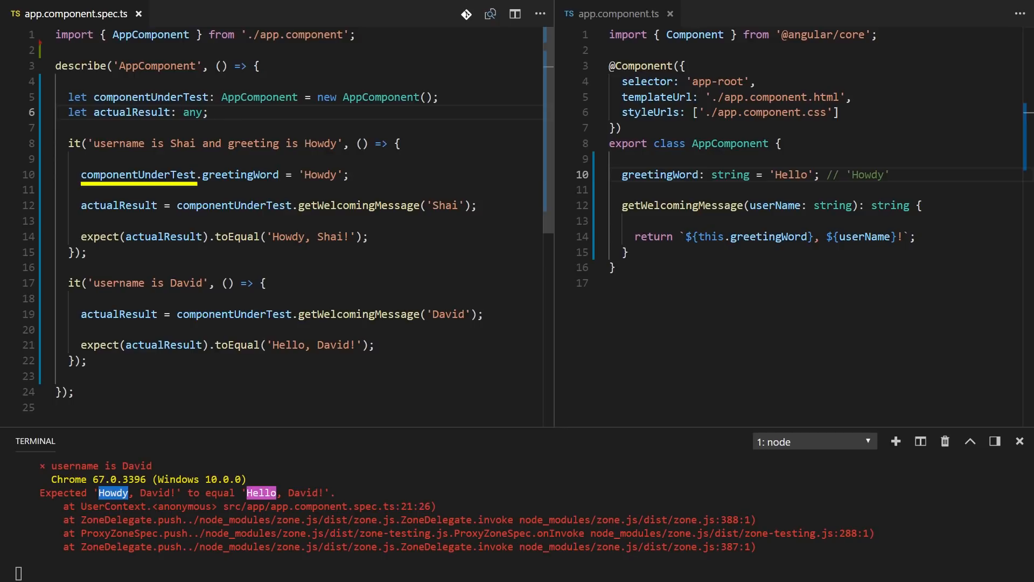
{"action": "double_click", "coordinate": [234, 314]}
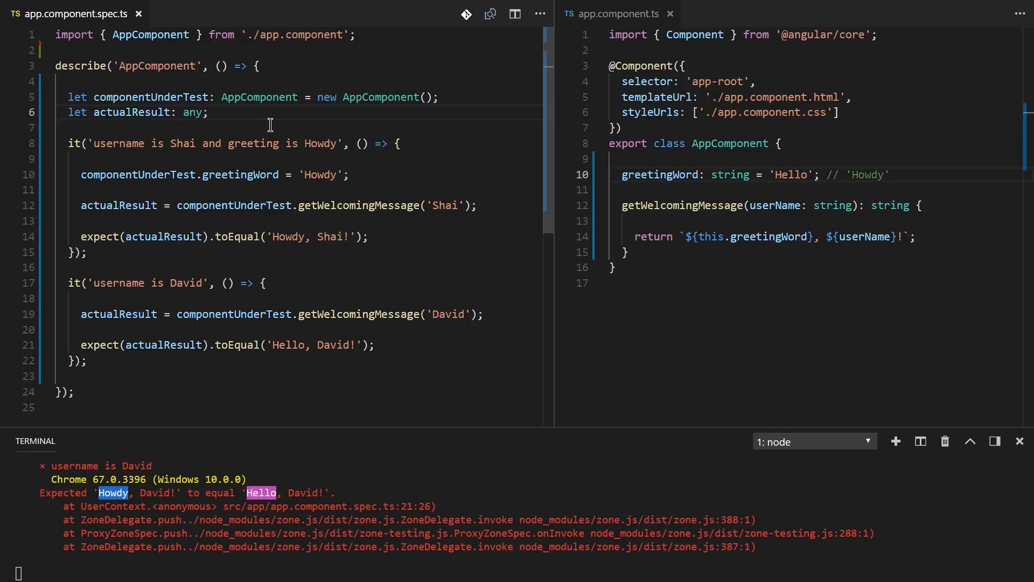
Add a beforeEach block assigning componentUnderTest = new AppComponent()
{"action": "left_click", "coordinate": [309, 97]}
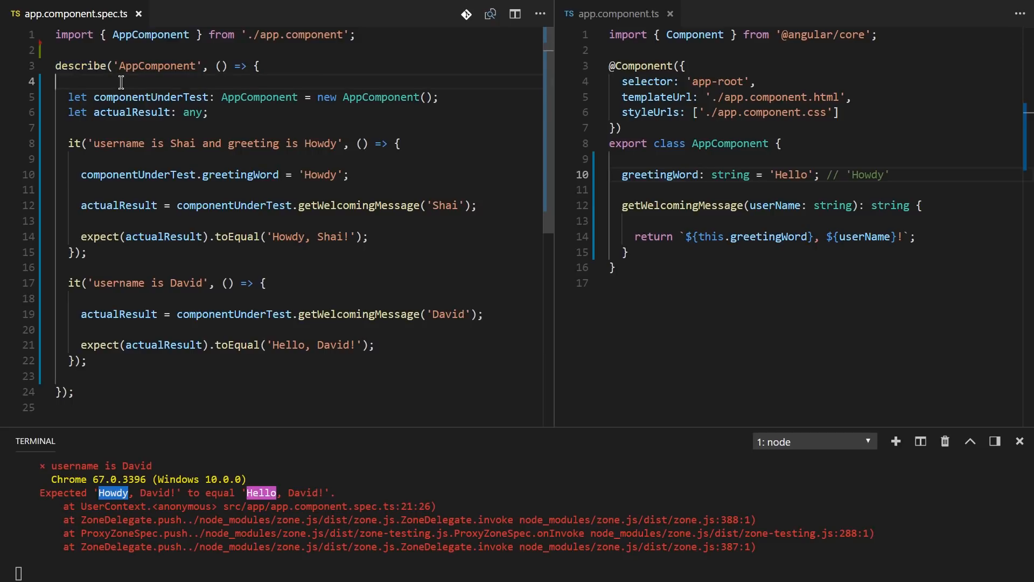
{"action": "mouse_move", "coordinate": [296, 159]}
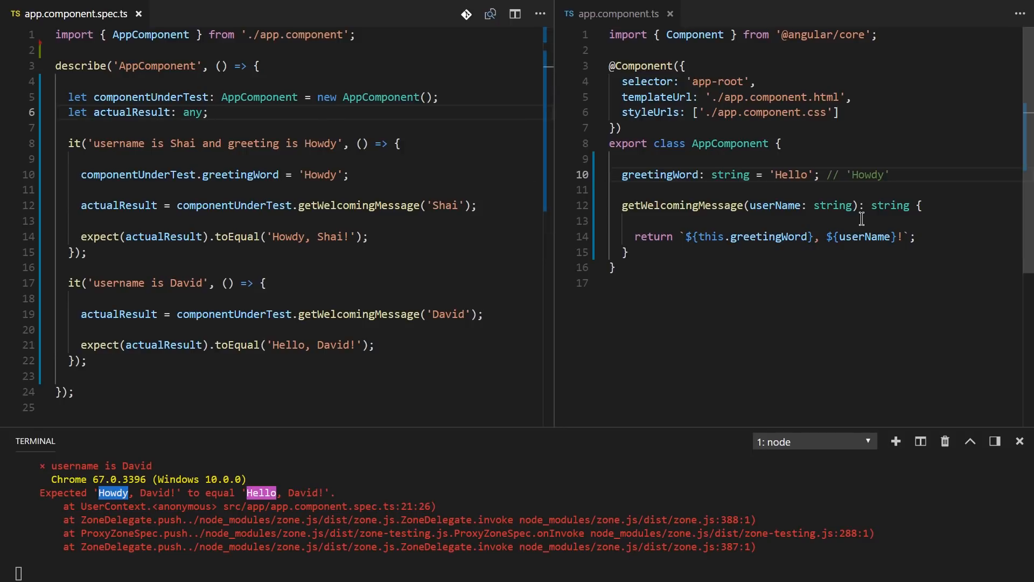
{"action": "type", "text": "beforeEach(() => {"}
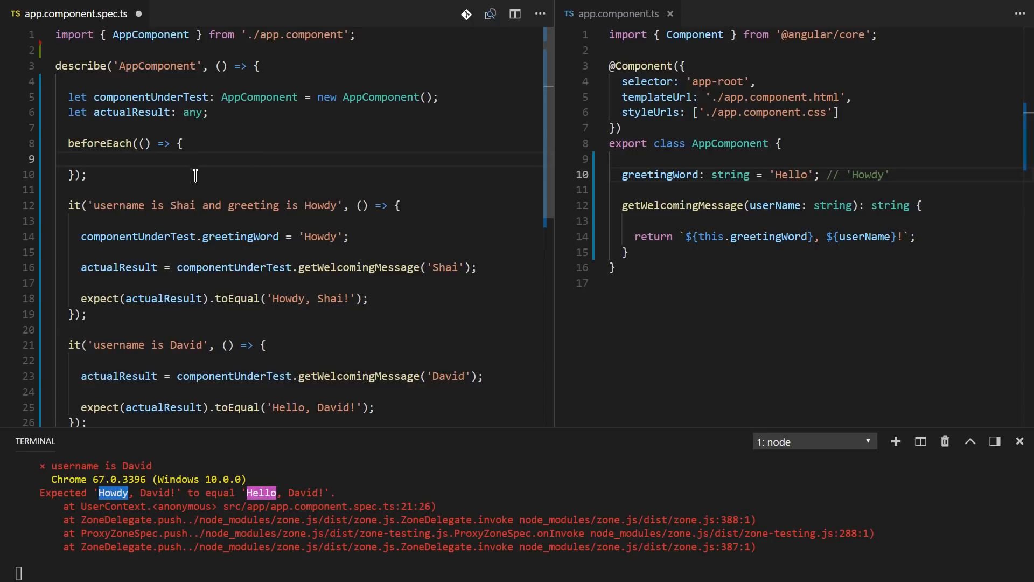
{"action": "mouse_move", "coordinate": [255, 153]}
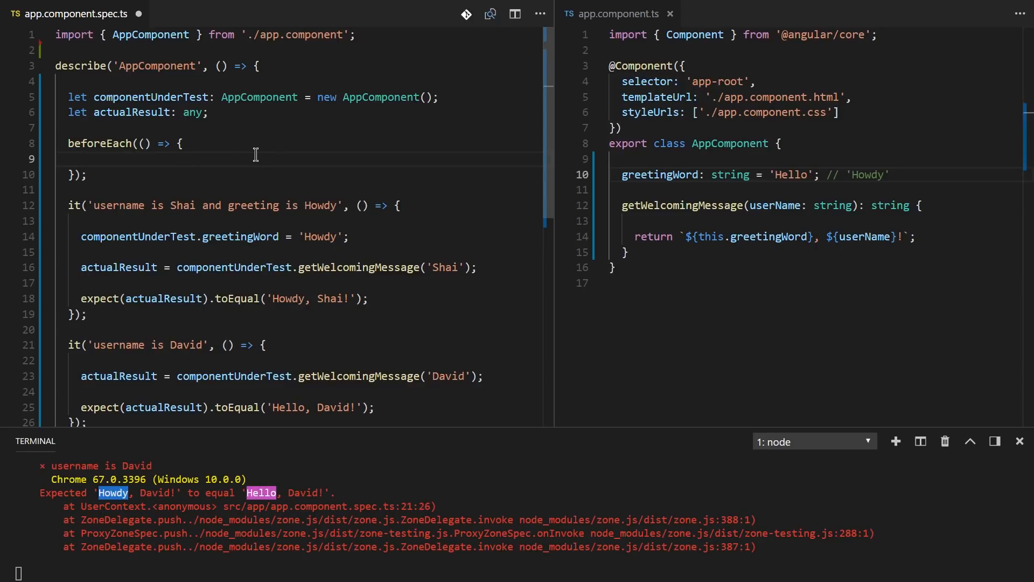
{"action": "type", "text": "compo"}
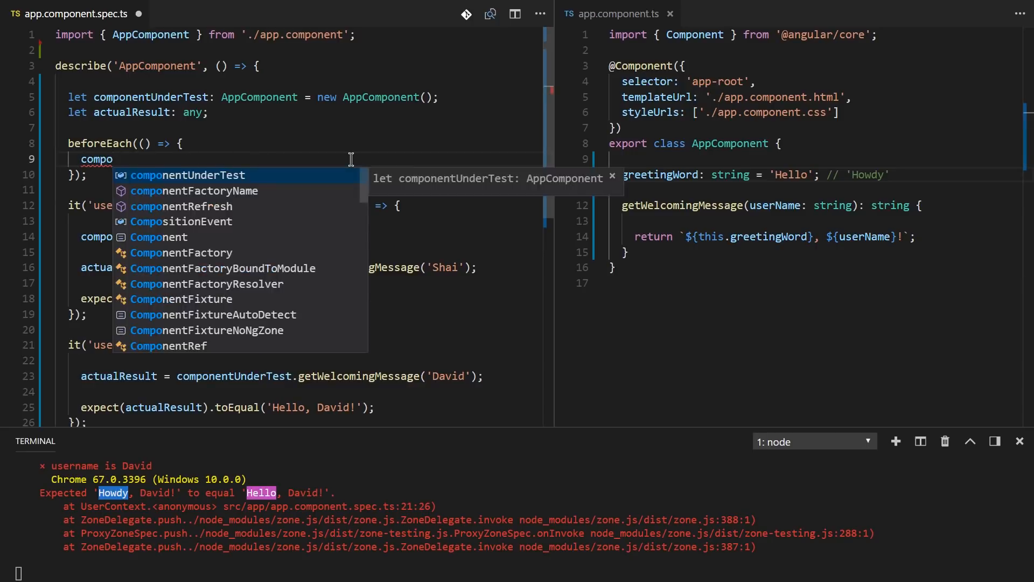
{"action": "key", "text": "Tab"}
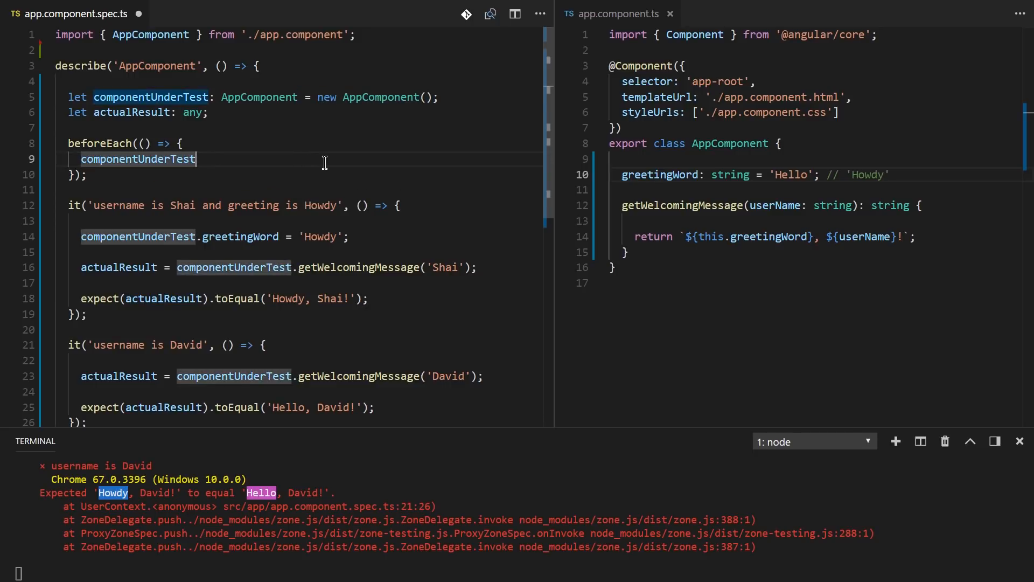
{"action": "type", "text": "= new AppComponent();"}
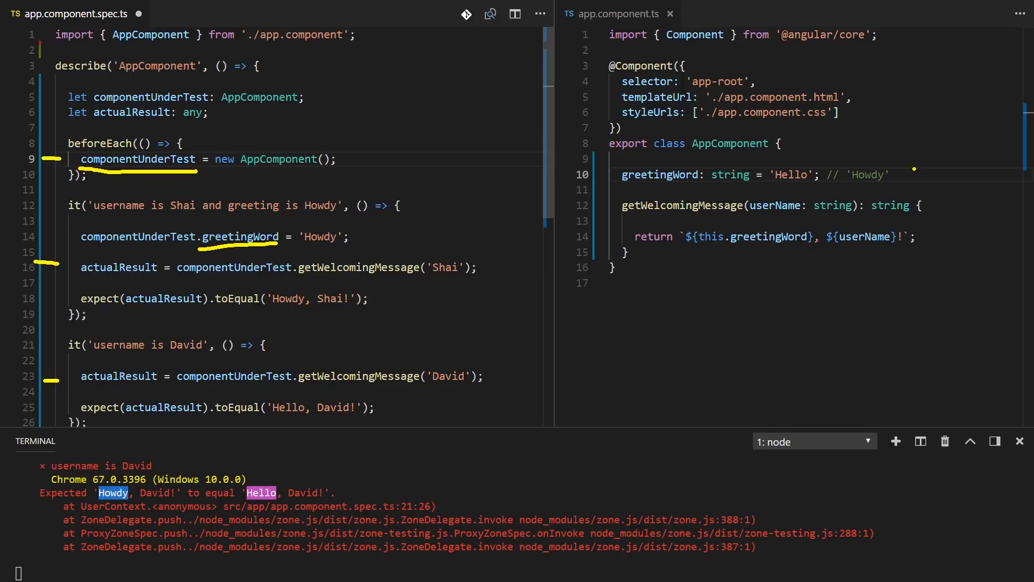
{"action": "left_click_drag", "start_coordinate": [838, 152], "coordinate": [887, 191]}
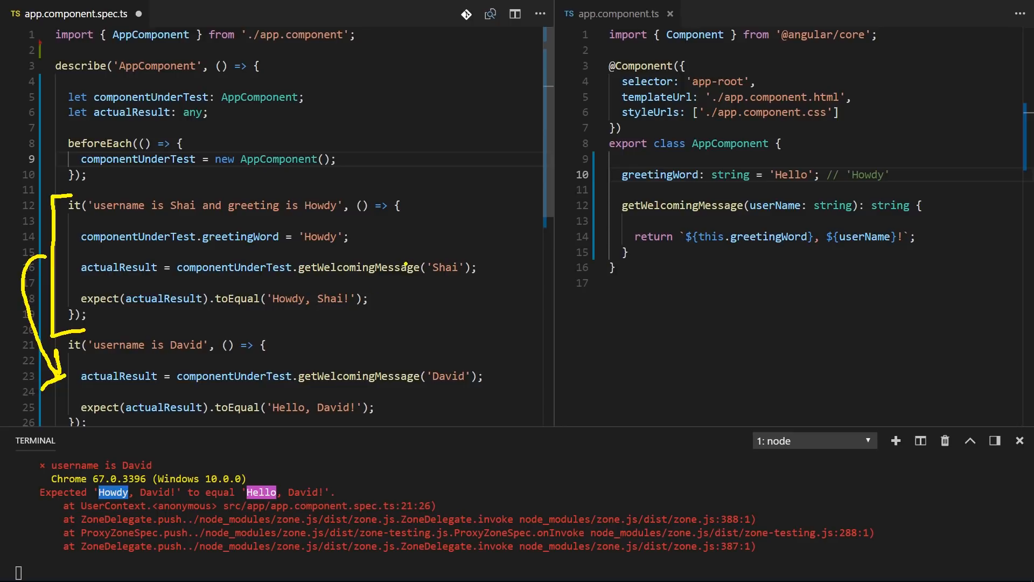
{"action": "mouse_move", "coordinate": [415, 227]}
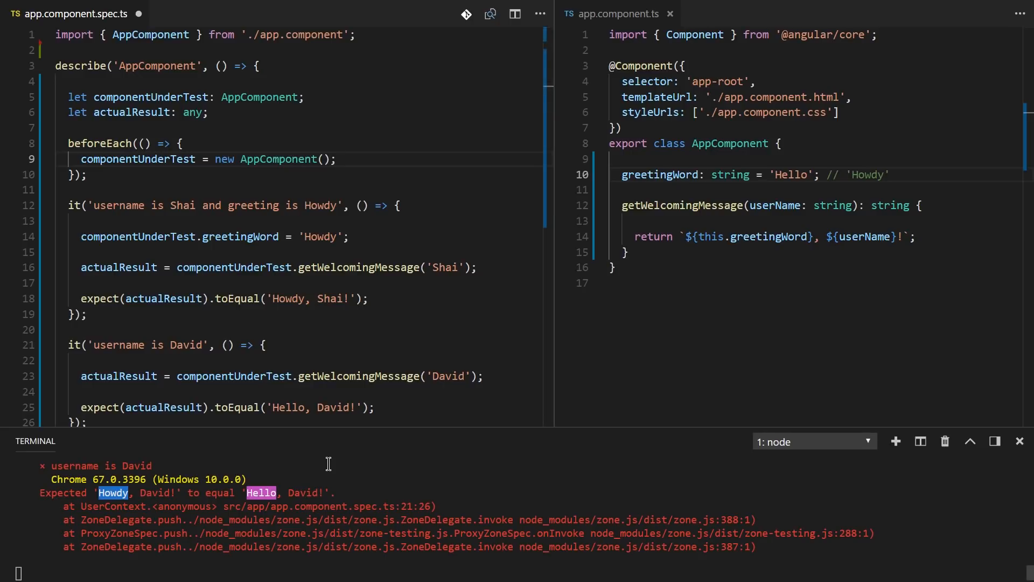
{"action": "mouse_move", "coordinate": [457, 253]}
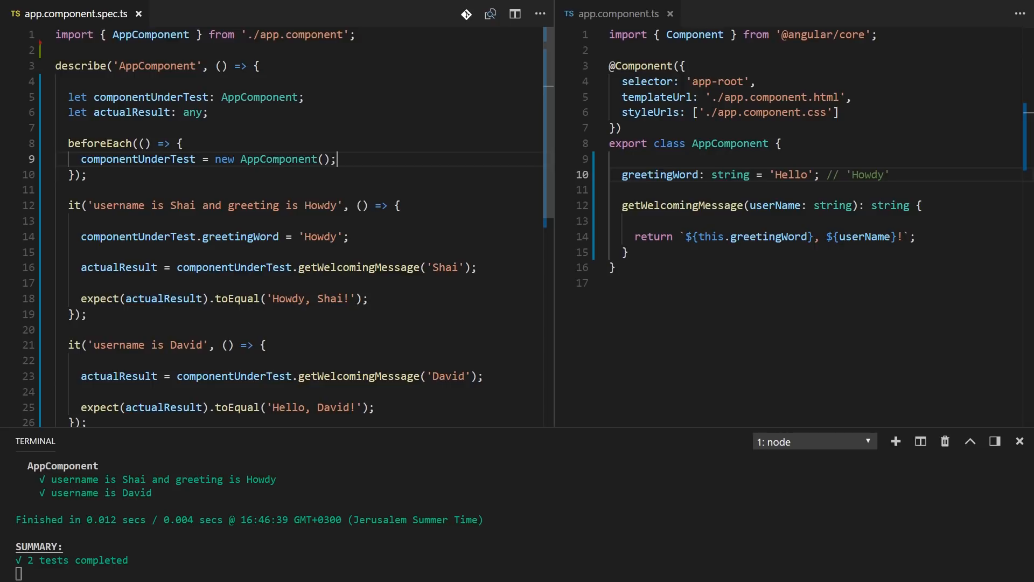
Open app.component.better-spec.ts from Quick Open
{"action": "key", "text": "ctrl+p"}
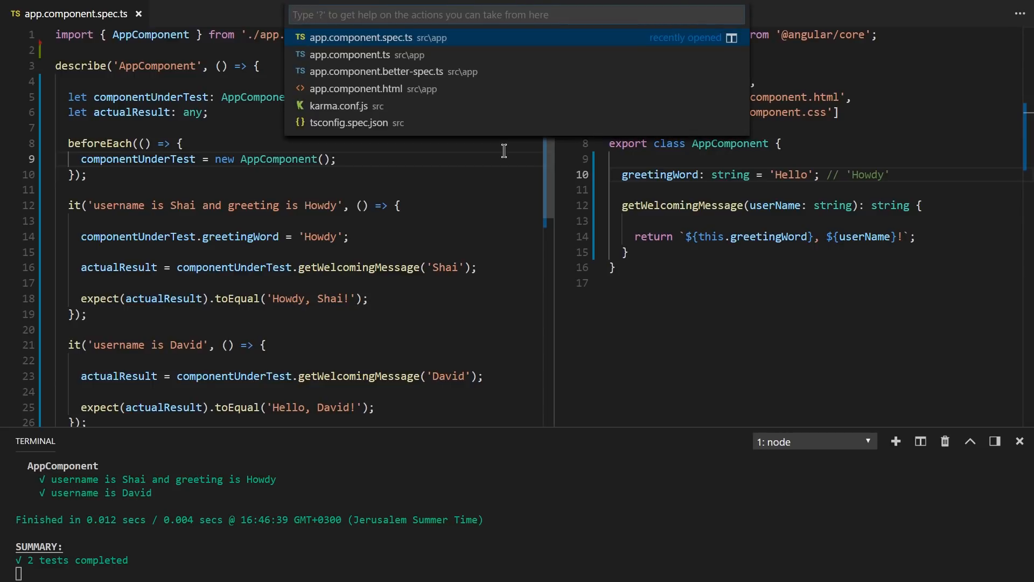
{"action": "left_click", "coordinate": [376, 71]}
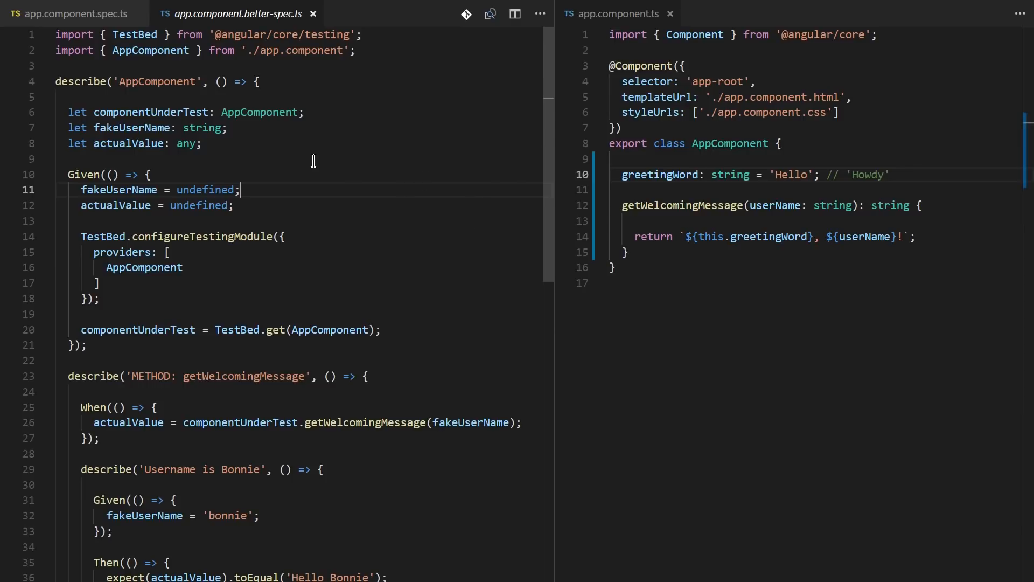
{"action": "scroll", "scroll_direction": "down", "scroll_amount": 3}
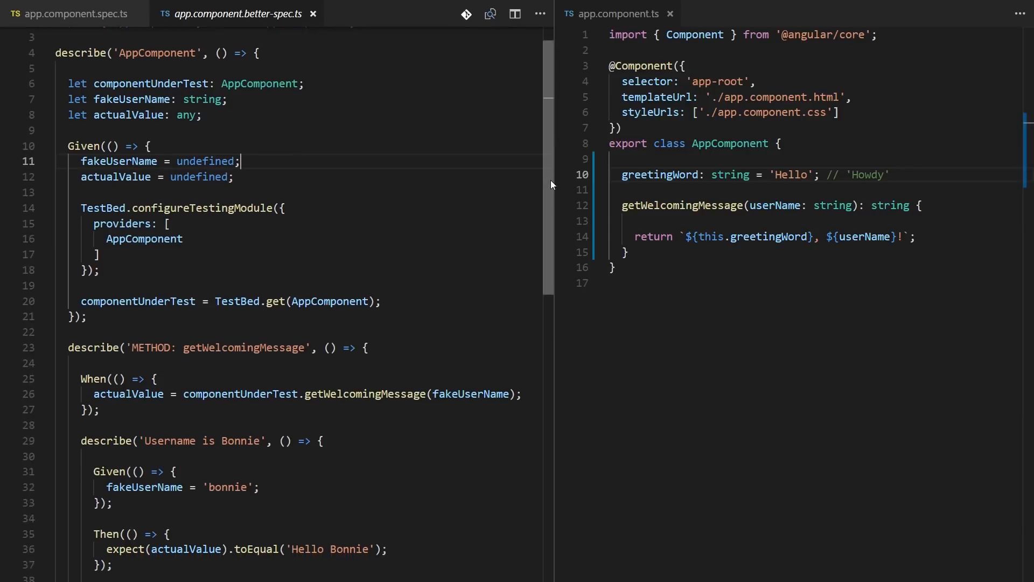
{"action": "scroll", "scroll_direction": "down", "scroll_amount": 3}
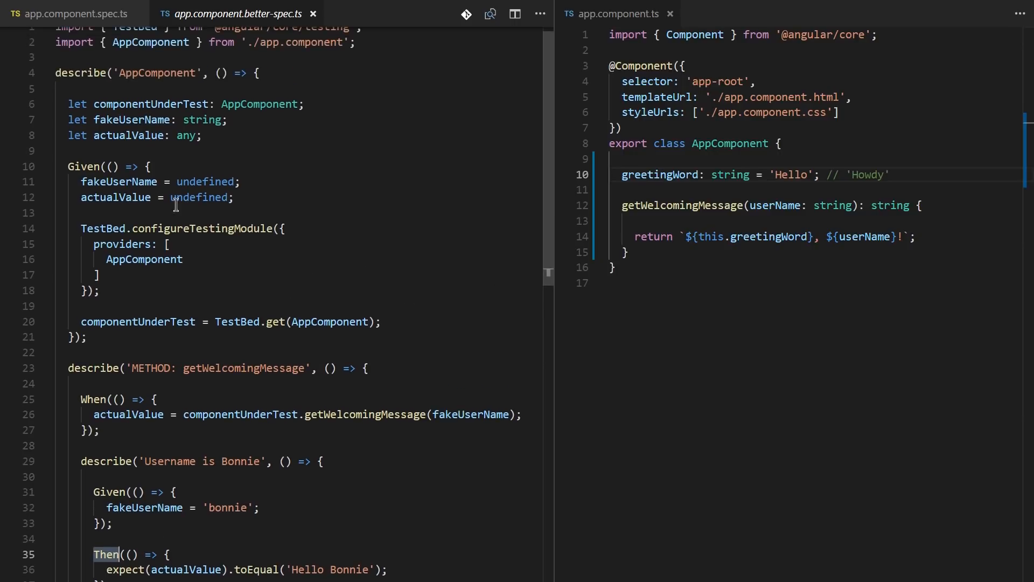
{"action": "double_click", "coordinate": [121, 243]}
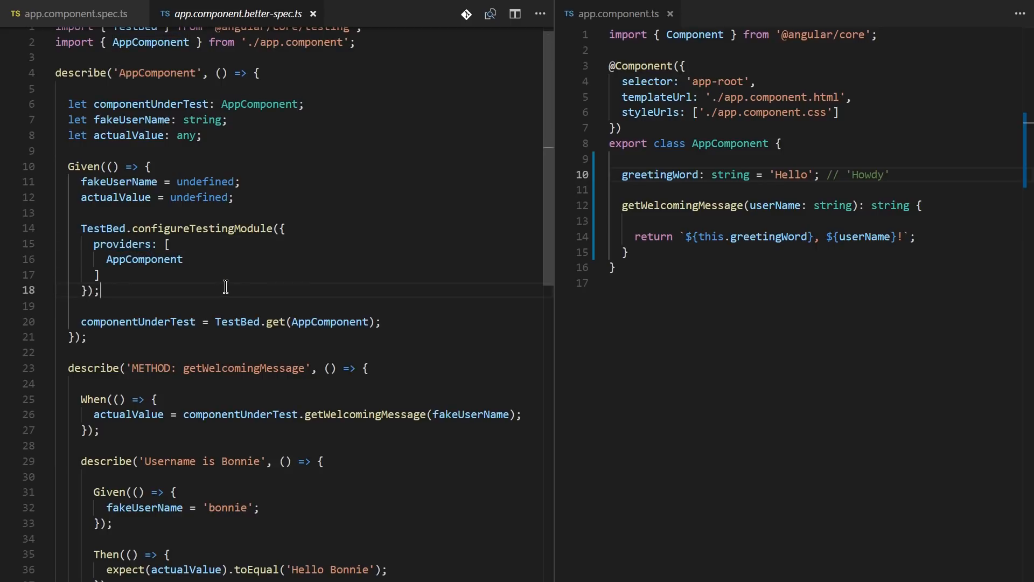
{"action": "mouse_move", "coordinate": [95, 405]}
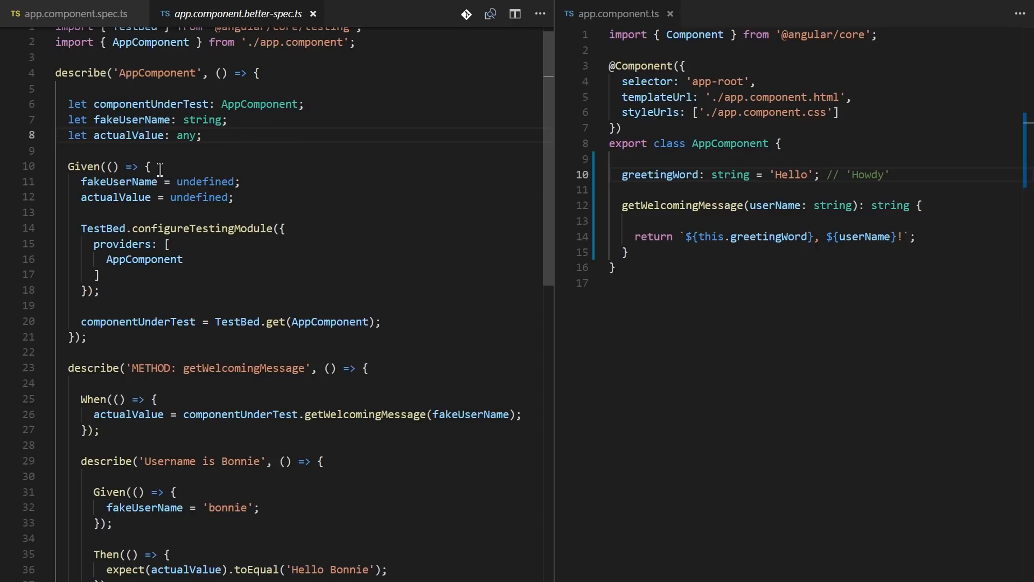
{"action": "left_click_drag", "start_coordinate": [159, 182], "coordinate": [242, 181]}
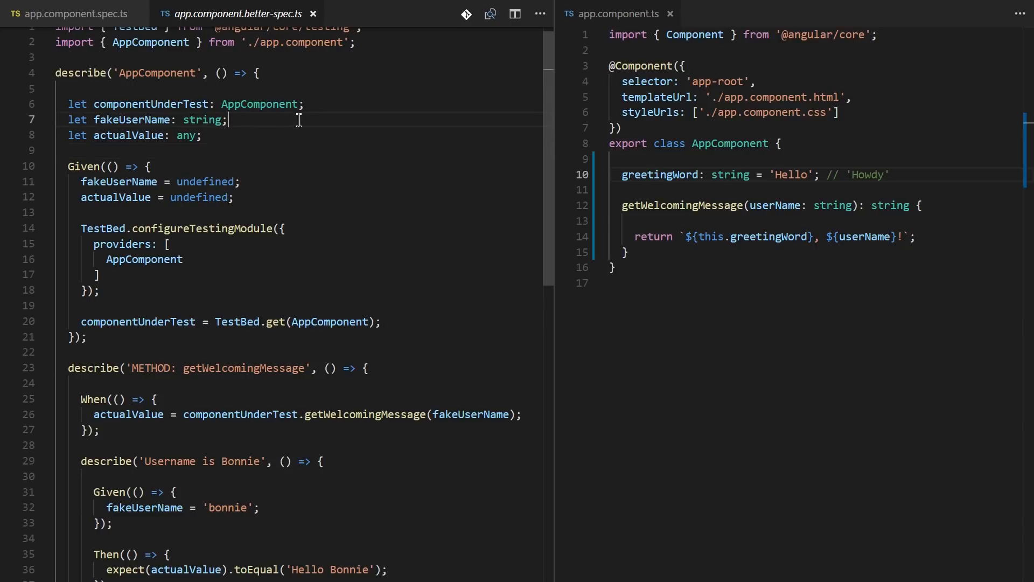
{"action": "type", "text": "="}
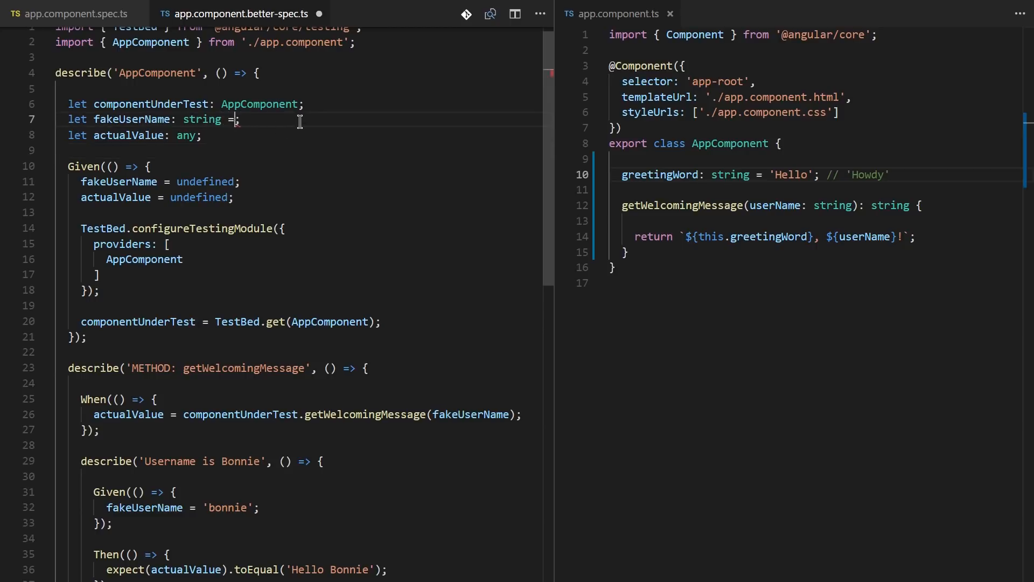
{"action": "key", "text": "Backspace"}
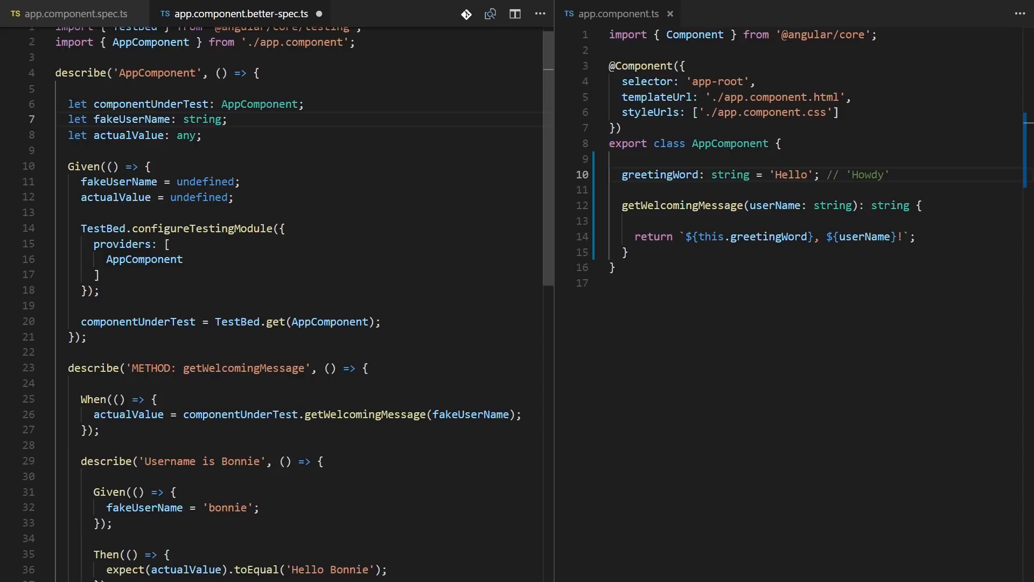
{"action": "left_click", "coordinate": [60, 150]}
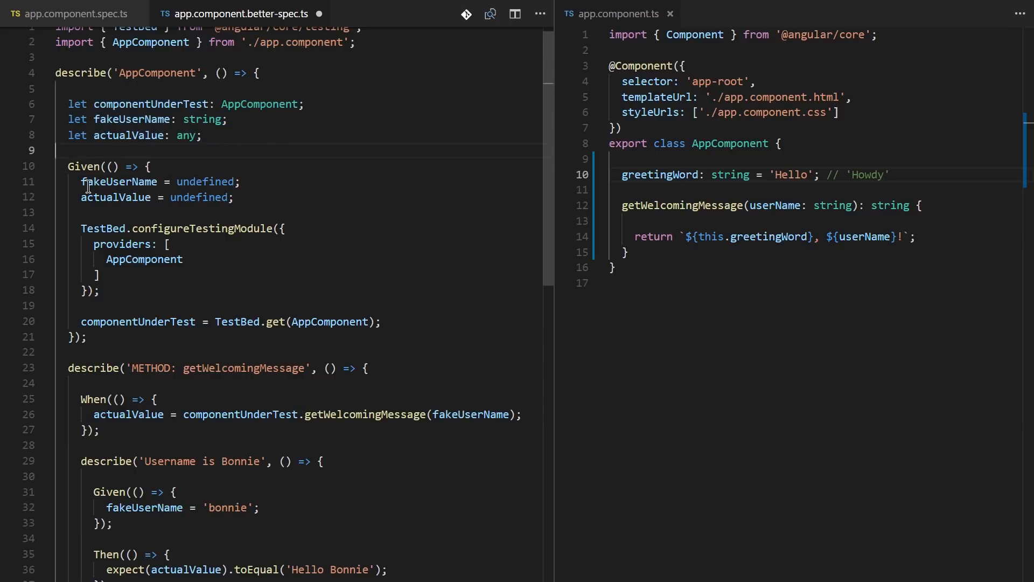
{"action": "double_click", "coordinate": [84, 167]}
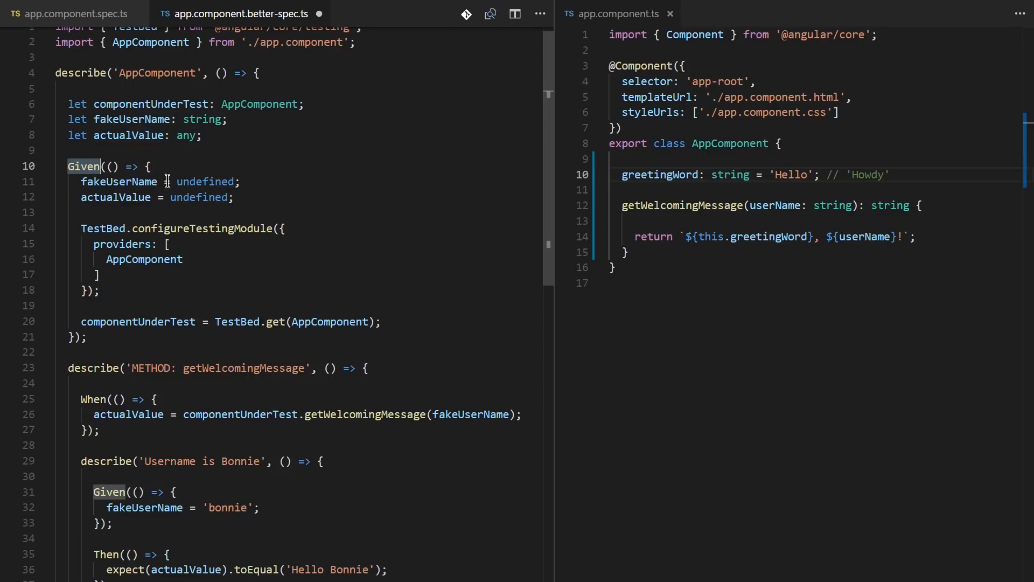
{"action": "left_click", "coordinate": [415, 212]}
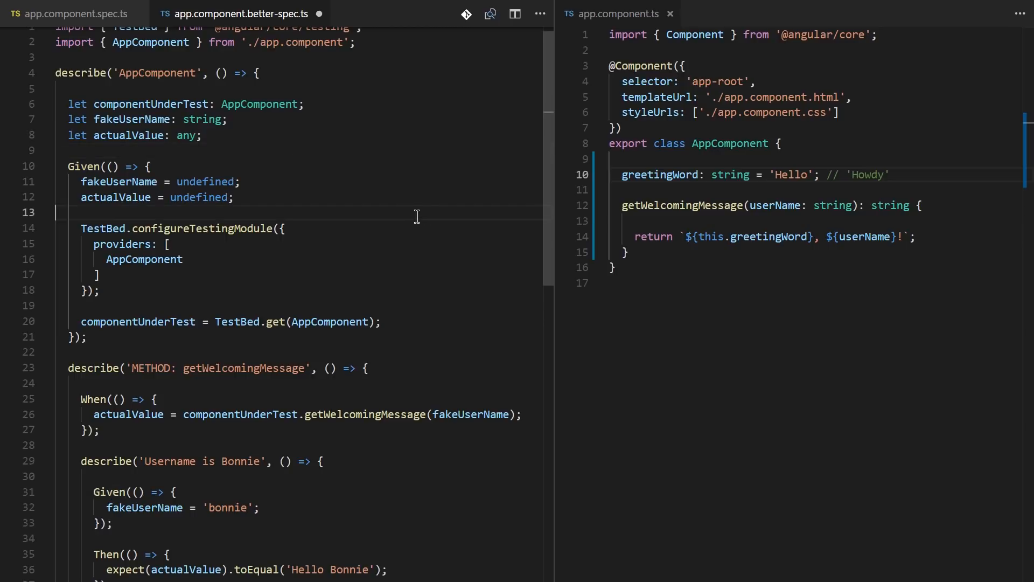